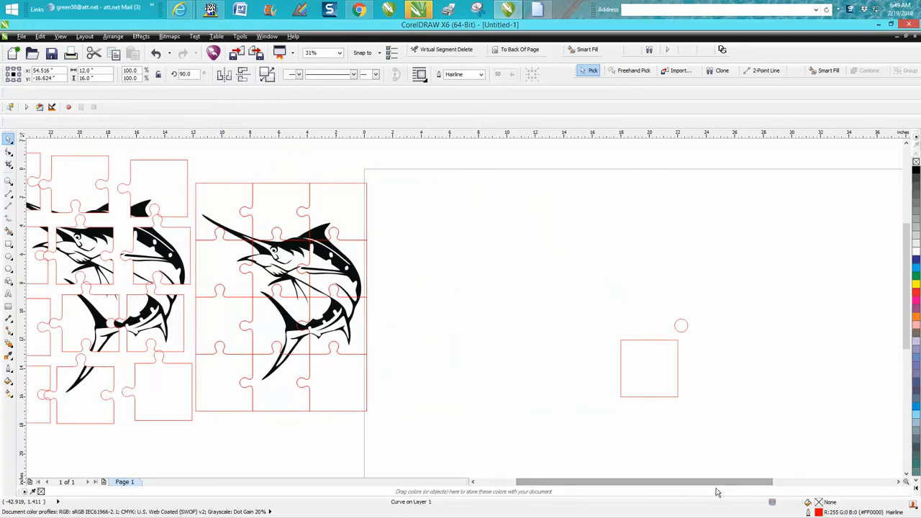
{"action": "mouse_move", "coordinate": [334, 245]}
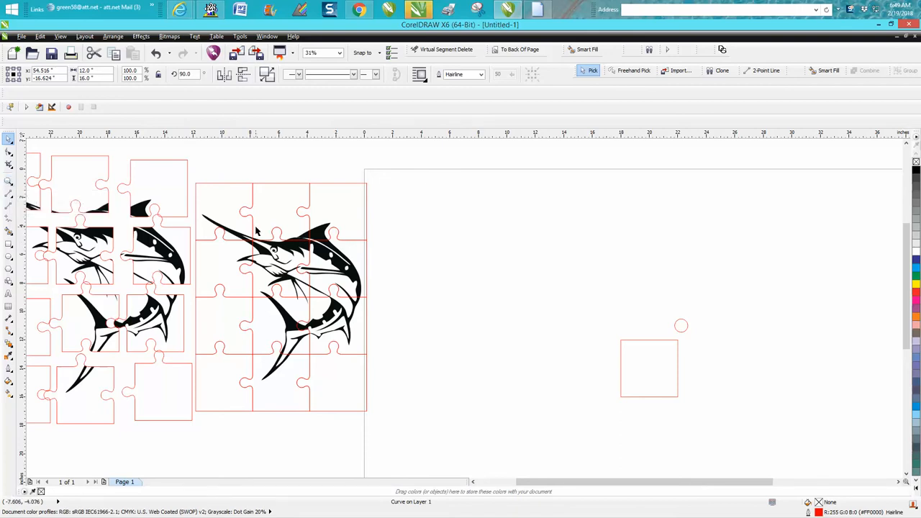
{"action": "mouse_move", "coordinate": [292, 244]}
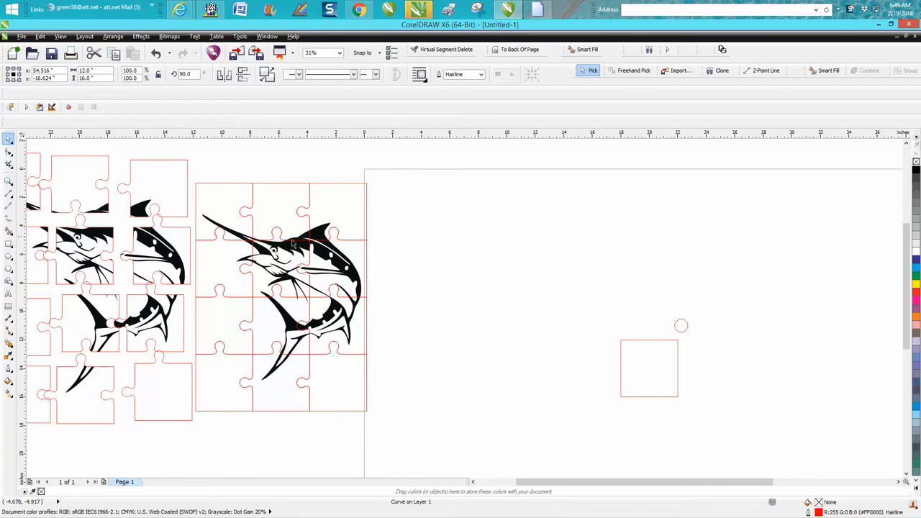
{"action": "mouse_move", "coordinate": [301, 259]}
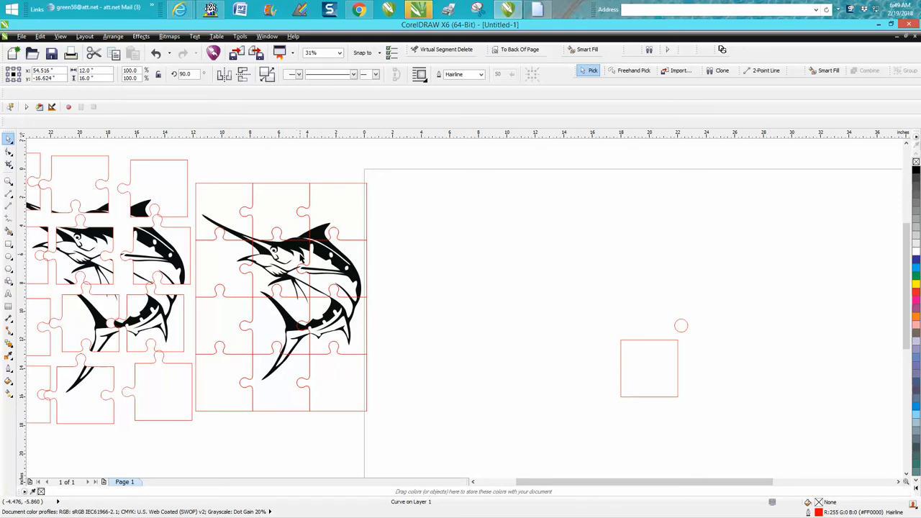
{"action": "mouse_move", "coordinate": [301, 233]}
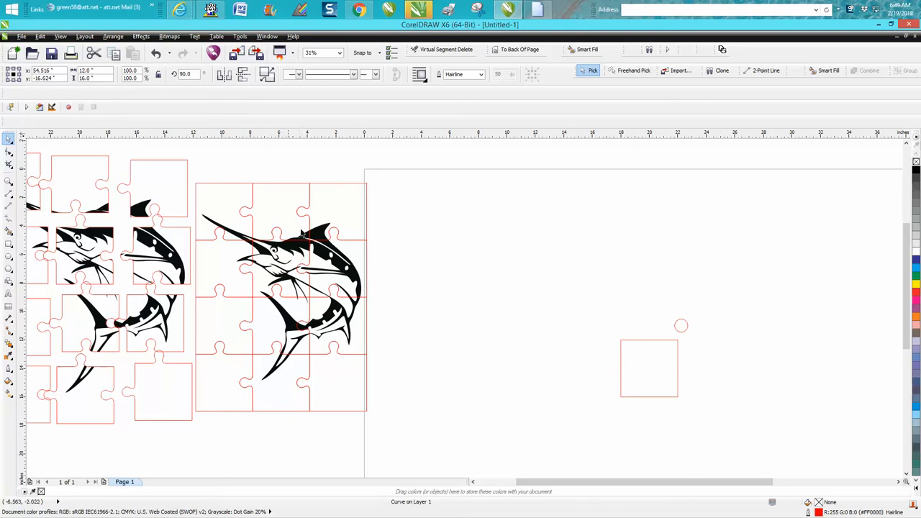
{"action": "mouse_move", "coordinate": [274, 213]}
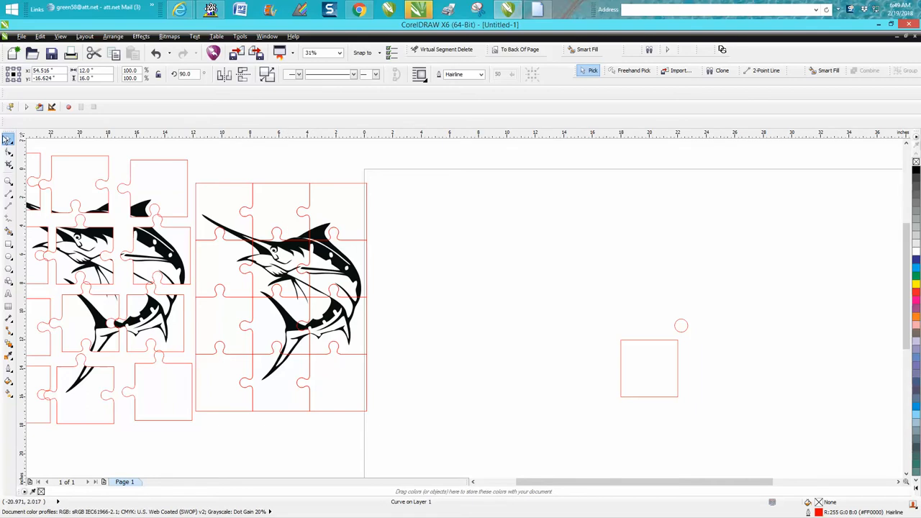
{"action": "mouse_move", "coordinate": [3, 175]}
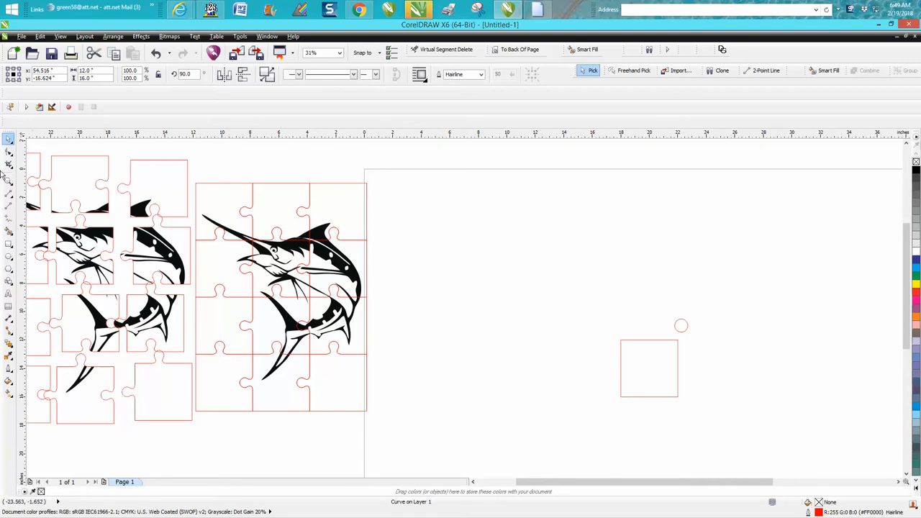
Move the small circle so it sits centred on the square's top edge, then zoom in on it
{"action": "left_click", "coordinate": [8, 180]}
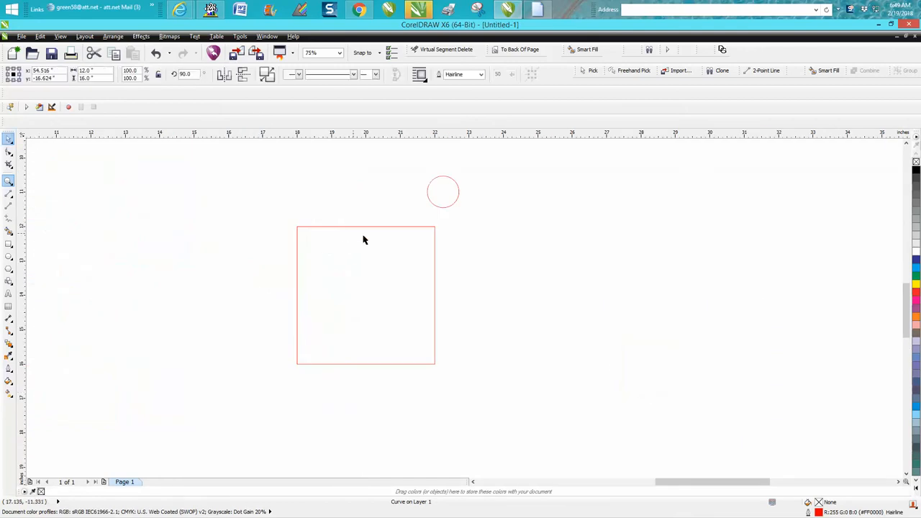
{"action": "left_click", "coordinate": [366, 295]}
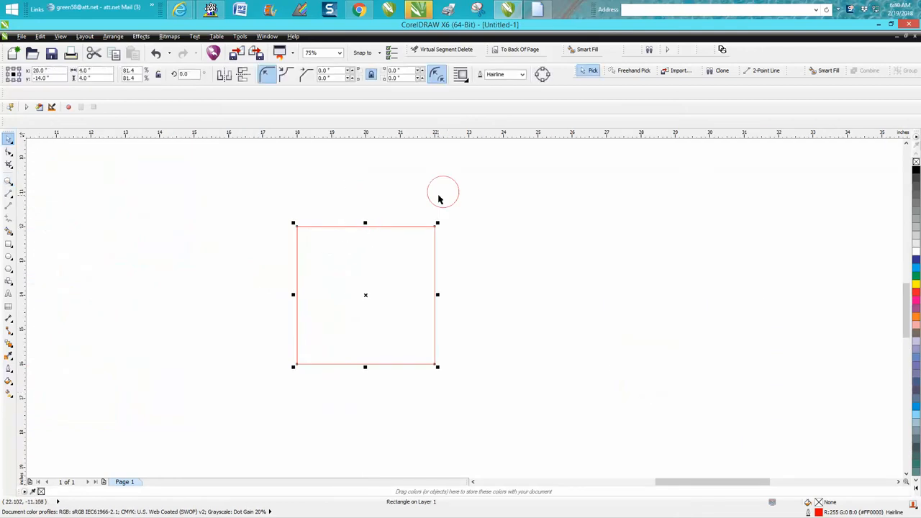
{"action": "mouse_move", "coordinate": [444, 210]}
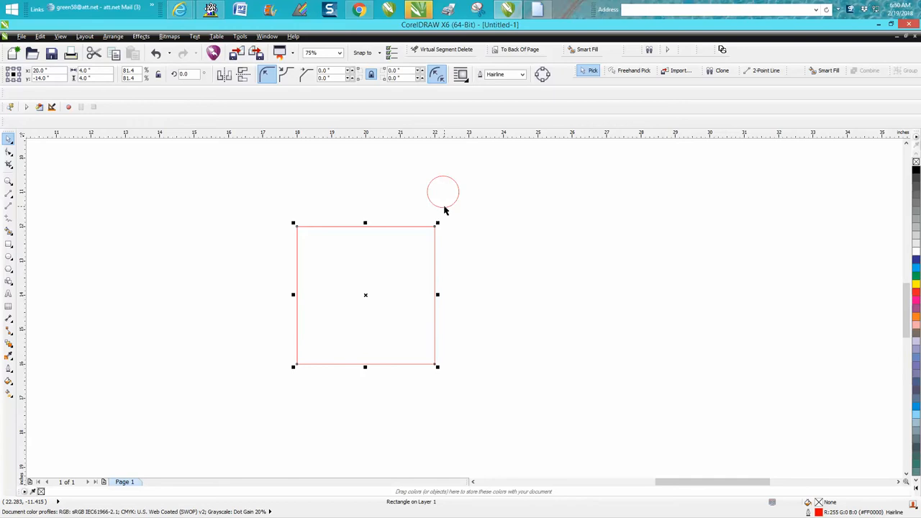
{"action": "left_click", "coordinate": [443, 190]}
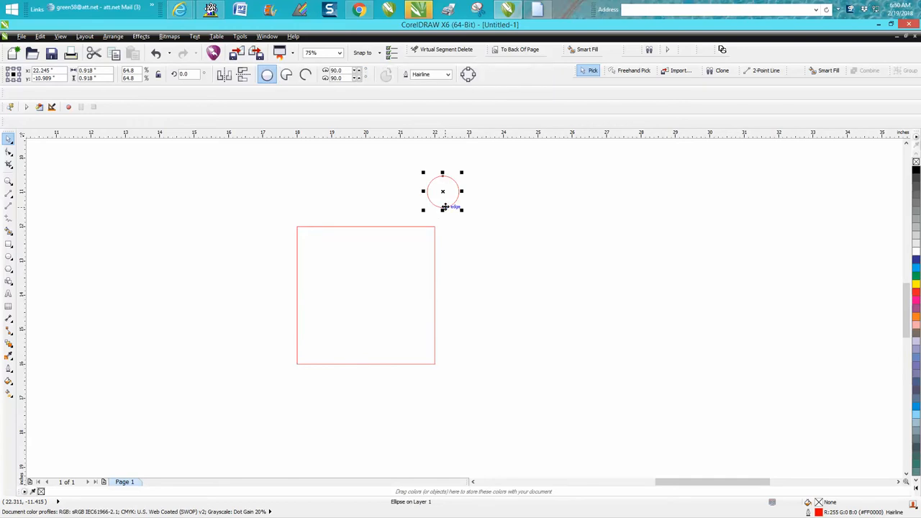
{"action": "mouse_move", "coordinate": [451, 204]}
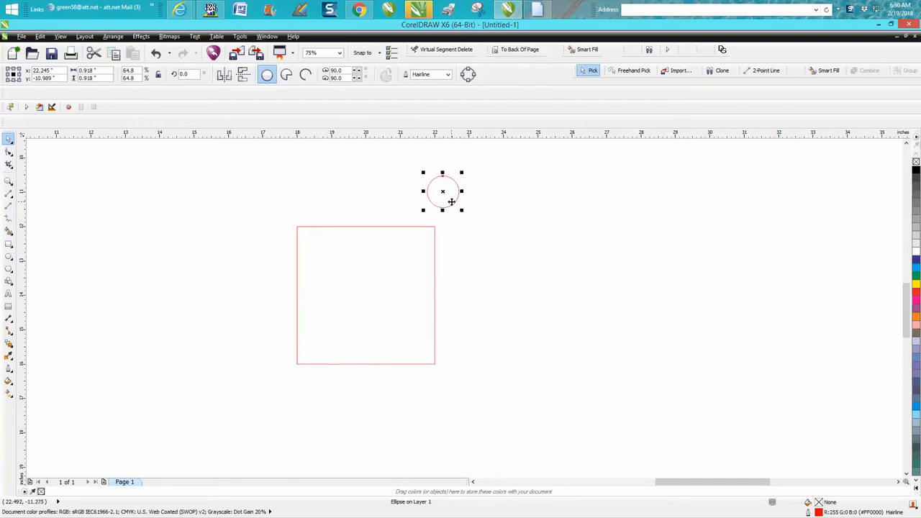
{"action": "left_click_drag", "start_coordinate": [443, 190], "coordinate": [366, 295]}
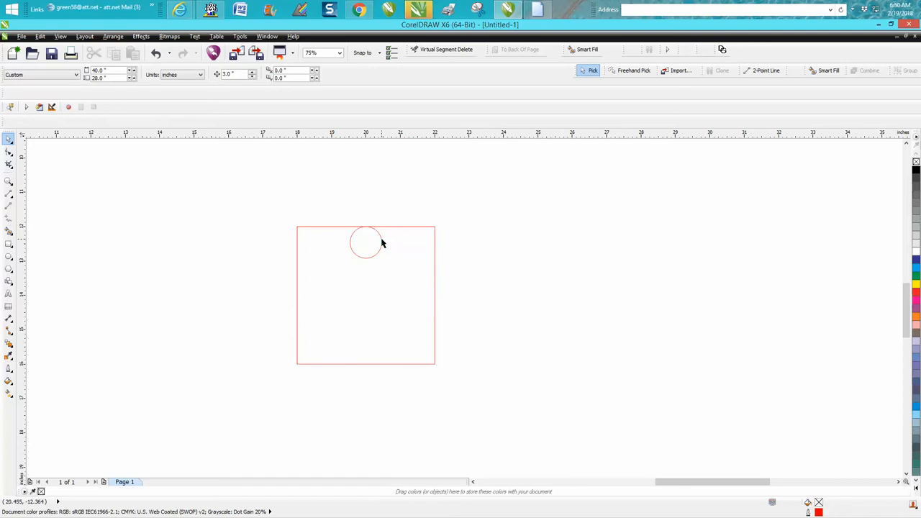
{"action": "left_click", "coordinate": [365, 241]}
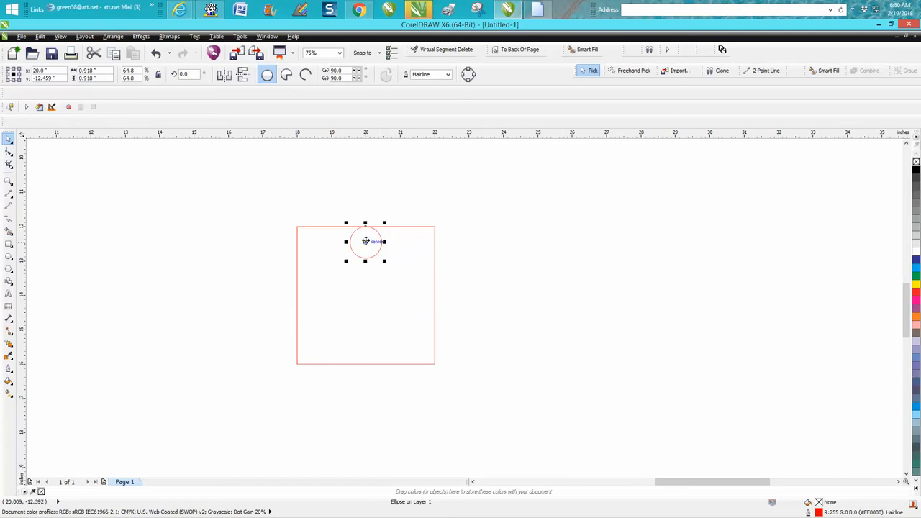
{"action": "left_click_drag", "start_coordinate": [366, 242], "coordinate": [365, 209]}
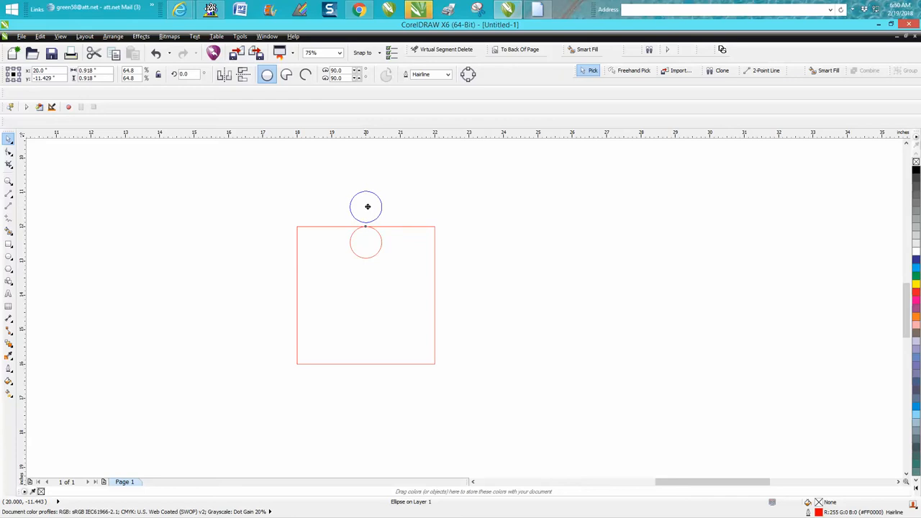
{"action": "left_click", "coordinate": [366, 207]}
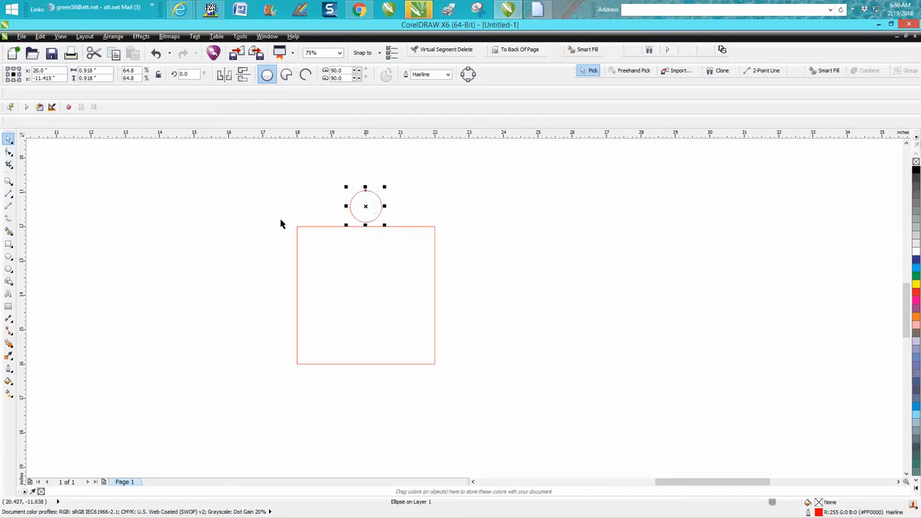
{"action": "left_click", "coordinate": [8, 181]}
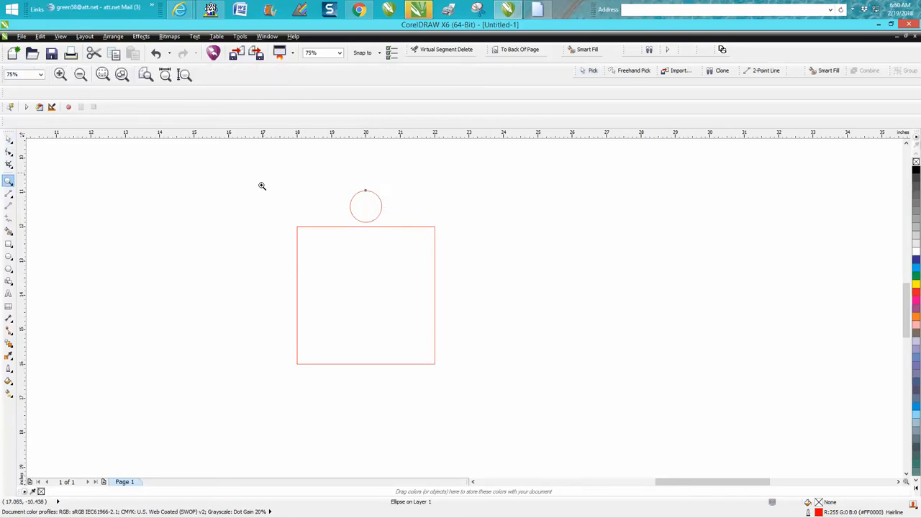
{"action": "left_click", "coordinate": [262, 185]}
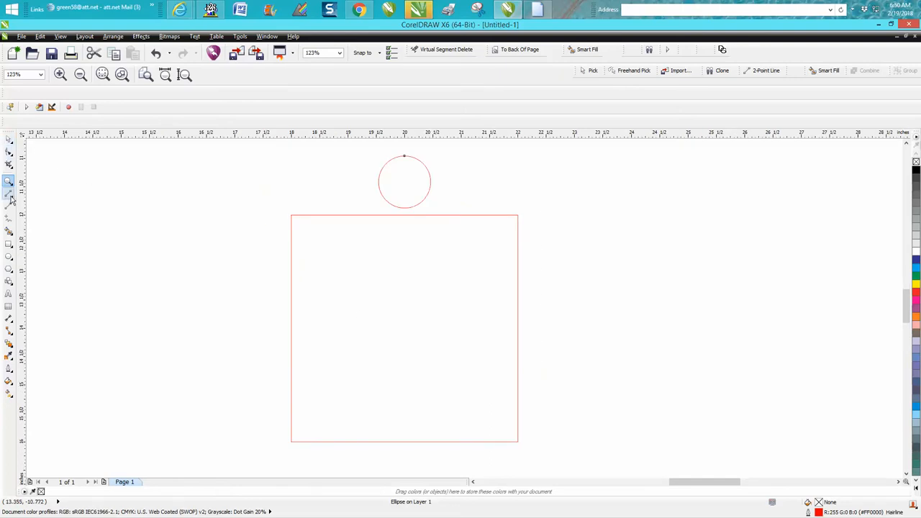
Draw connected 2-Point Lines from the circle's centre down to the square's top edge for the tab neck
{"action": "left_click", "coordinate": [9, 204]}
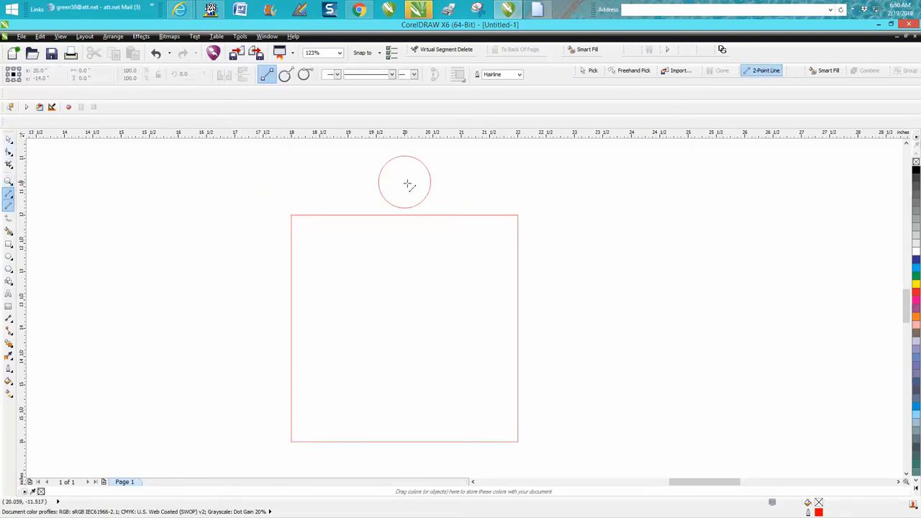
{"action": "mouse_move", "coordinate": [405, 182]}
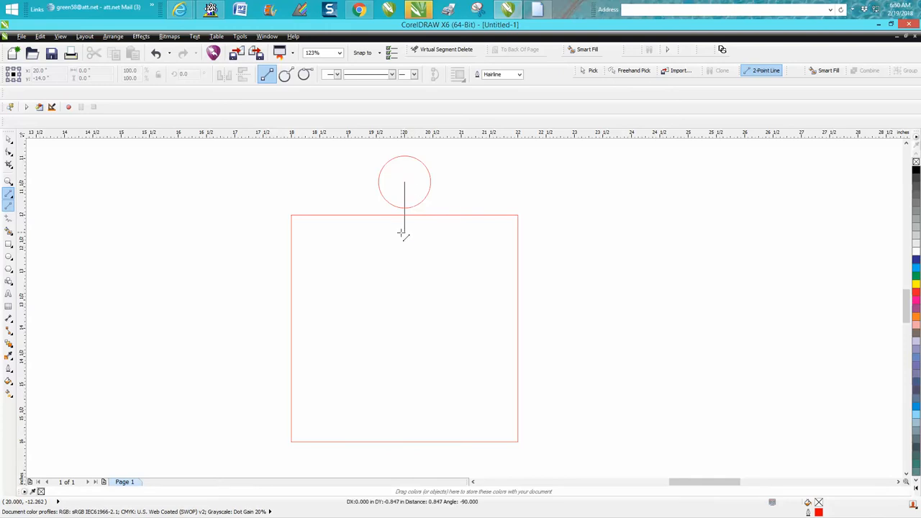
{"action": "left_click", "coordinate": [402, 236]}
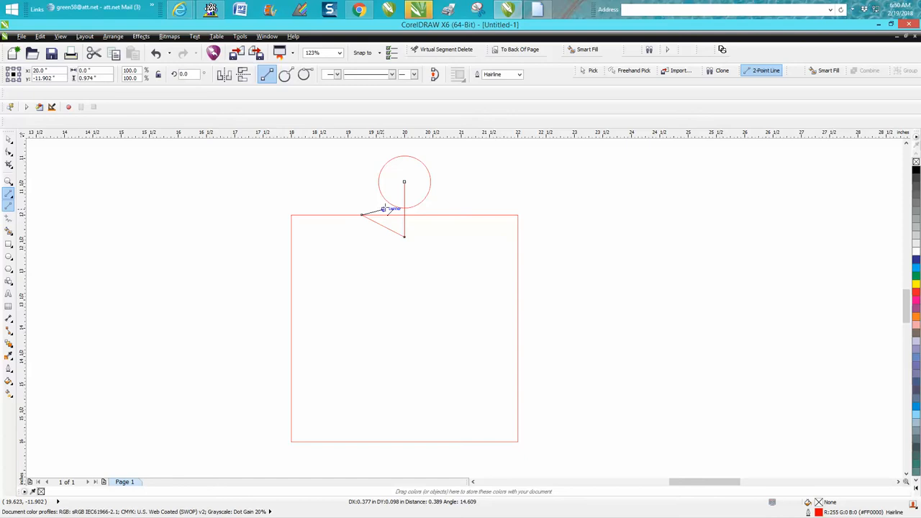
{"action": "left_click", "coordinate": [383, 209]}
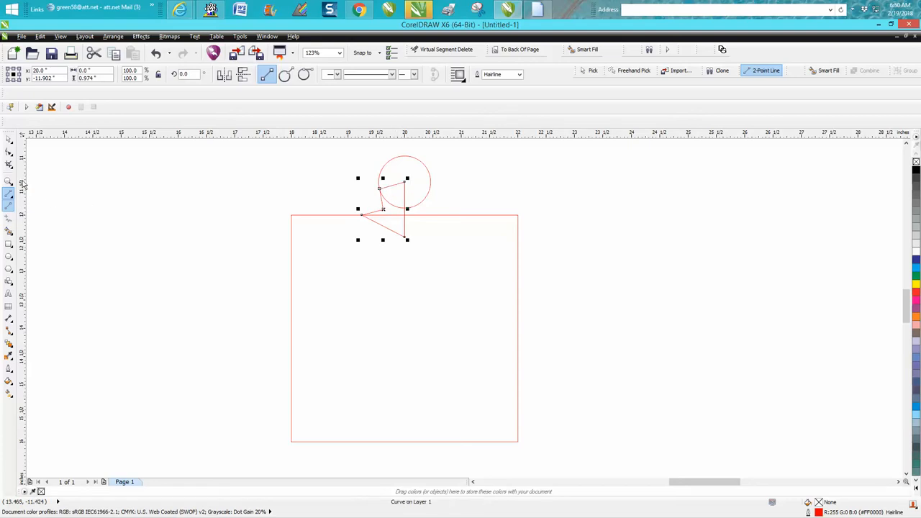
{"action": "left_click", "coordinate": [8, 182]}
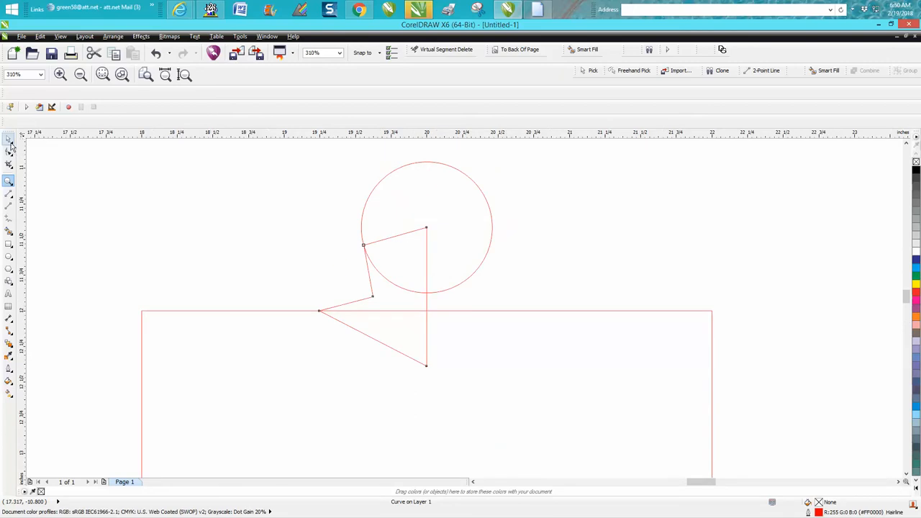
Node-edit the neck segment, converting it to a smooth curve between the circle and the square's edge
{"action": "left_click", "coordinate": [9, 151]}
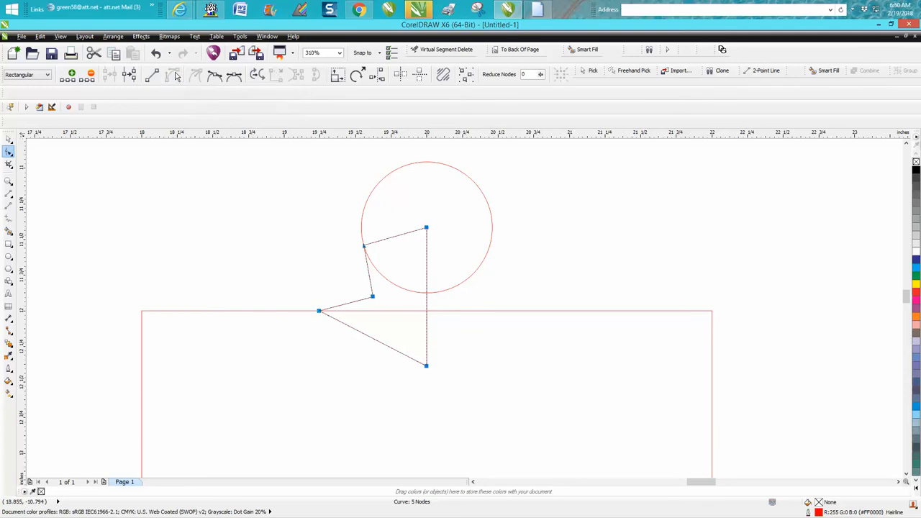
{"action": "left_click", "coordinate": [9, 141]}
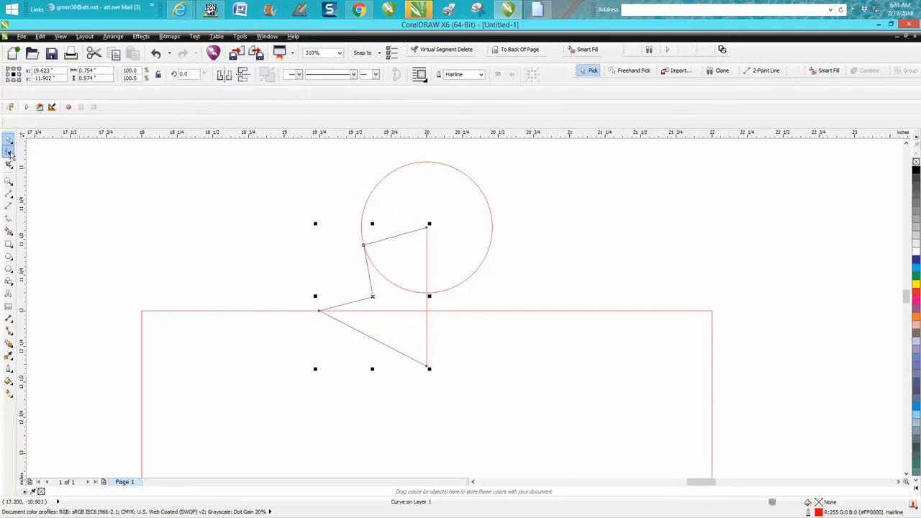
{"action": "left_click", "coordinate": [9, 151]}
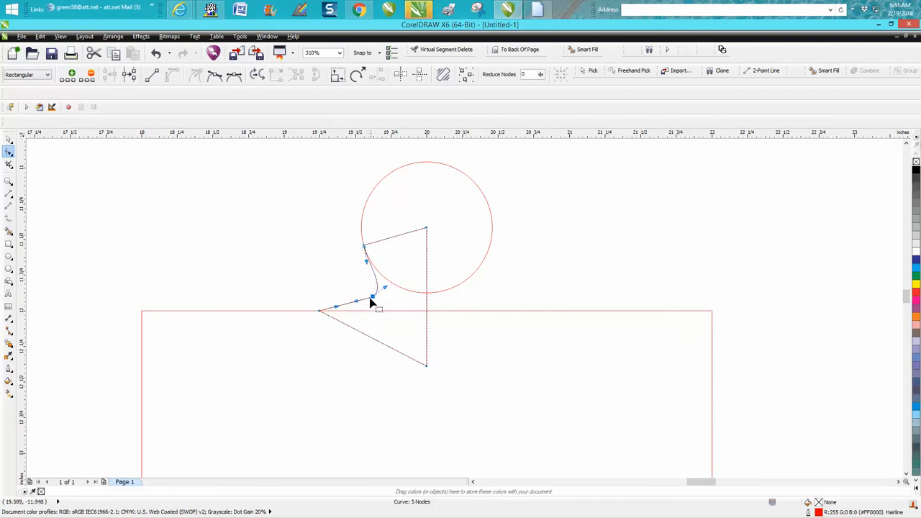
{"action": "left_click", "coordinate": [9, 181]}
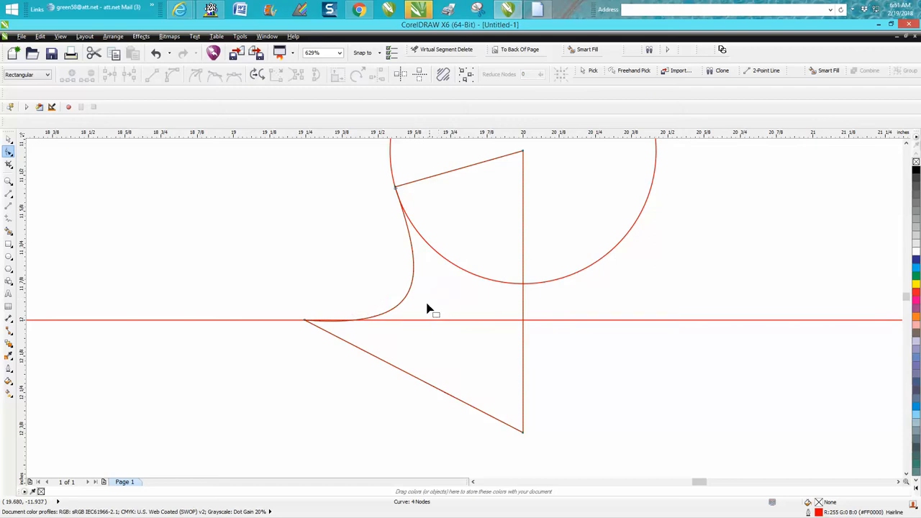
{"action": "left_click", "coordinate": [9, 181]}
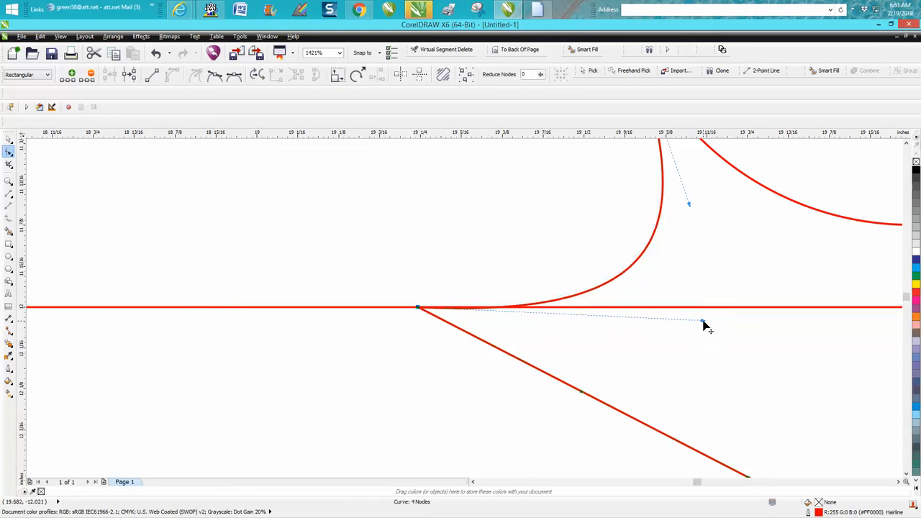
{"action": "scroll", "scroll_direction": "down", "scroll_amount": 3}
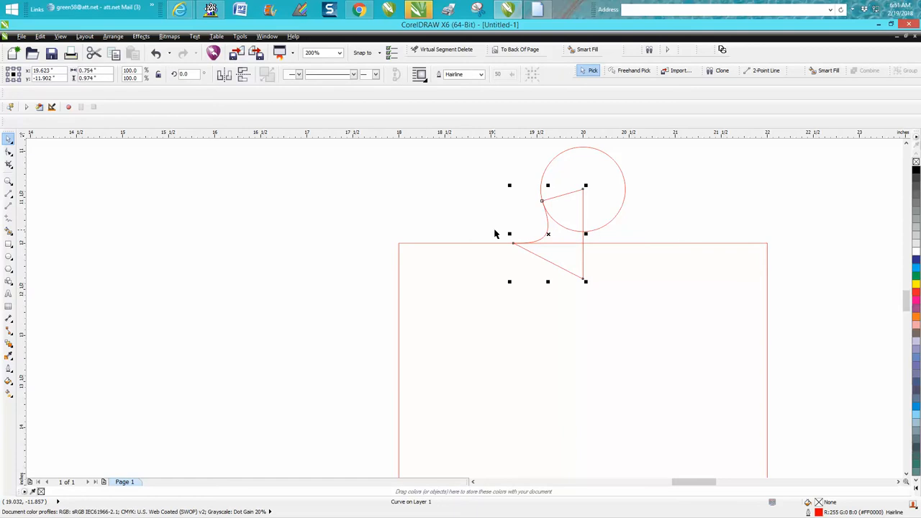
{"action": "mouse_move", "coordinate": [511, 233]}
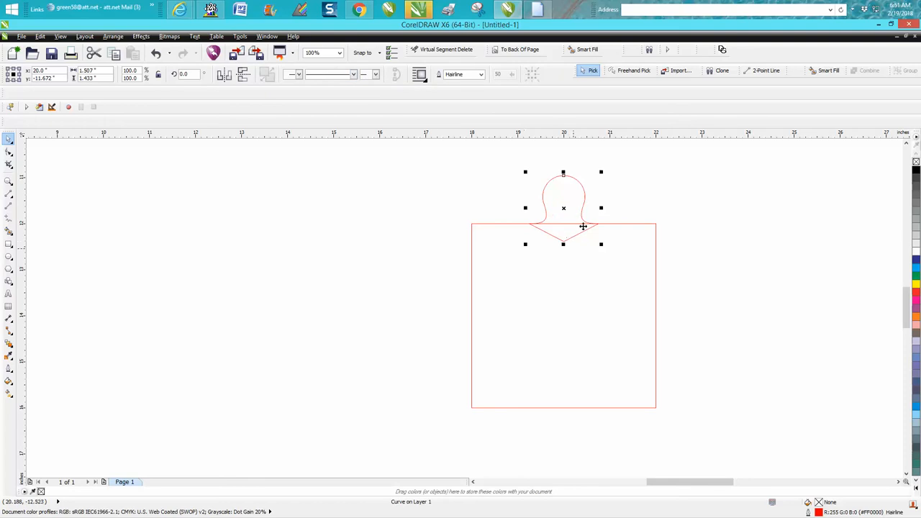
{"action": "mouse_move", "coordinate": [572, 246]}
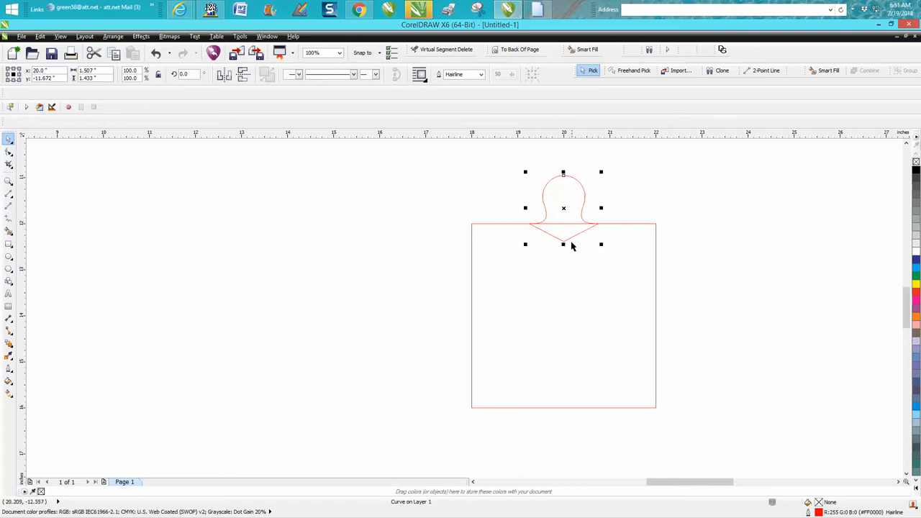
{"action": "mouse_move", "coordinate": [365, 195]}
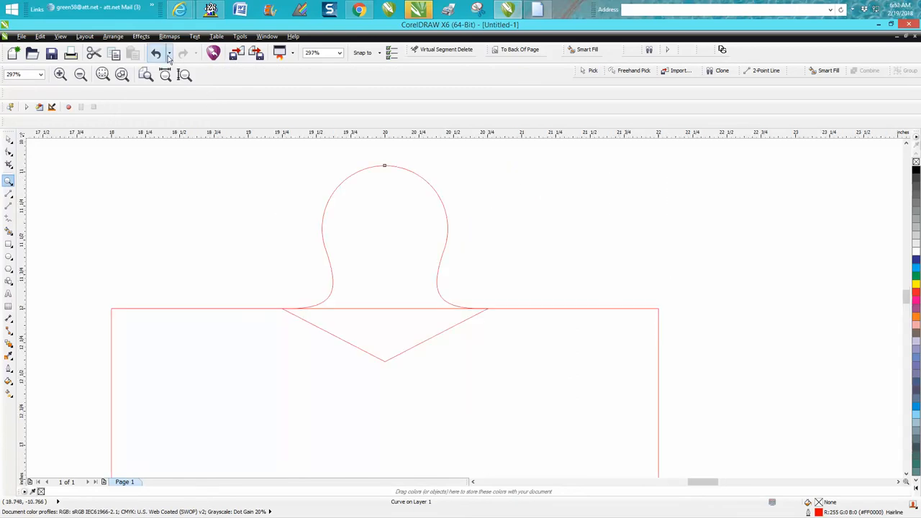
Undo the weld twice, adjust the curve at the tab's V-shaped base, and re-weld the tab into one curve
{"action": "left_click", "coordinate": [156, 53]}
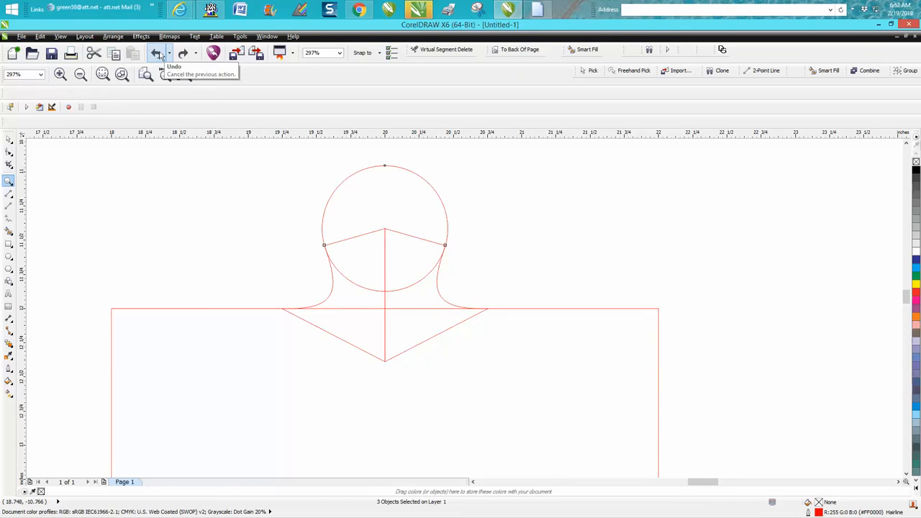
{"action": "left_click", "coordinate": [156, 53]}
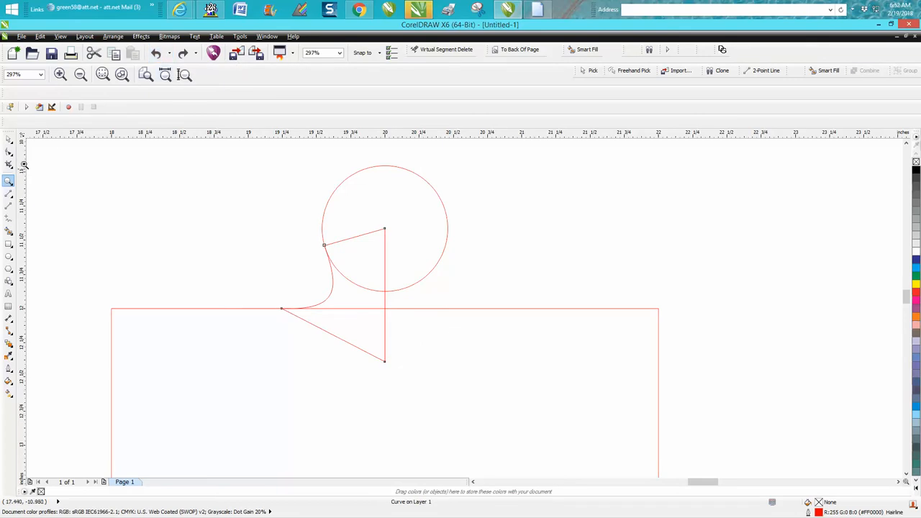
{"action": "left_click", "coordinate": [8, 153]}
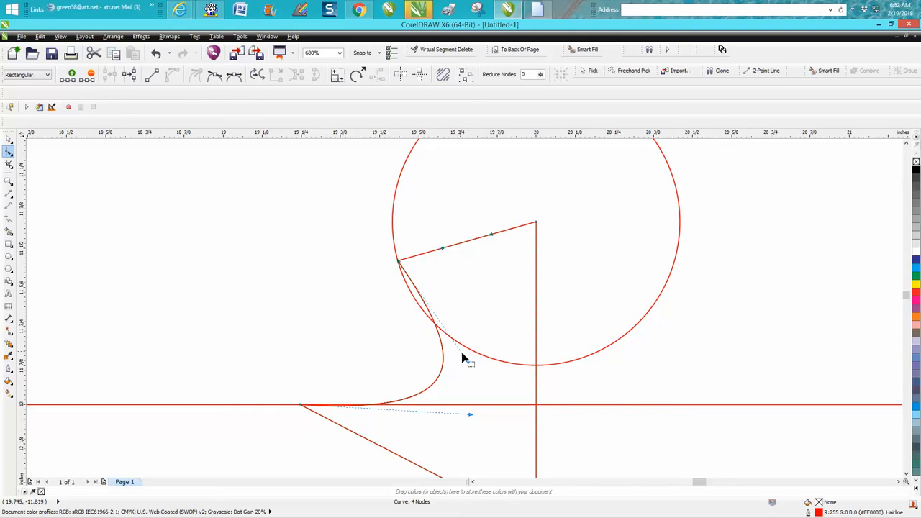
{"action": "left_click_drag", "start_coordinate": [463, 360], "coordinate": [414, 324]}
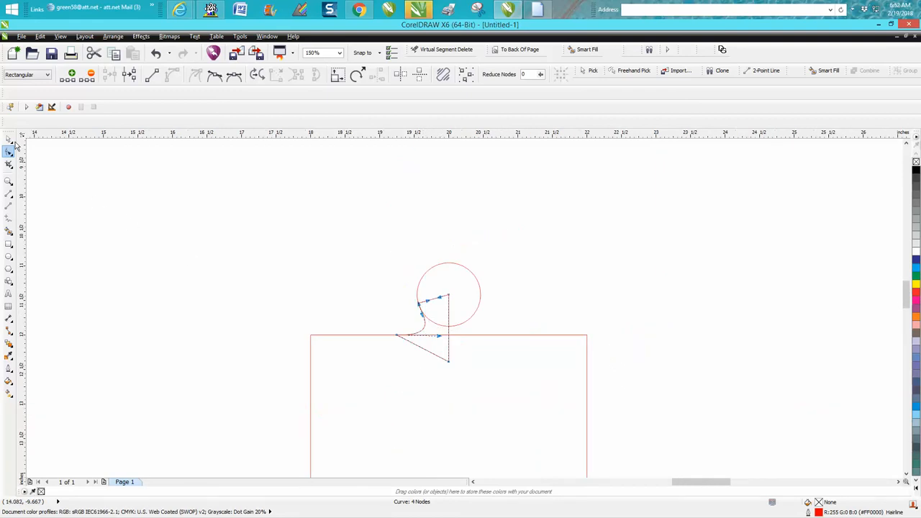
{"action": "left_click", "coordinate": [9, 138]}
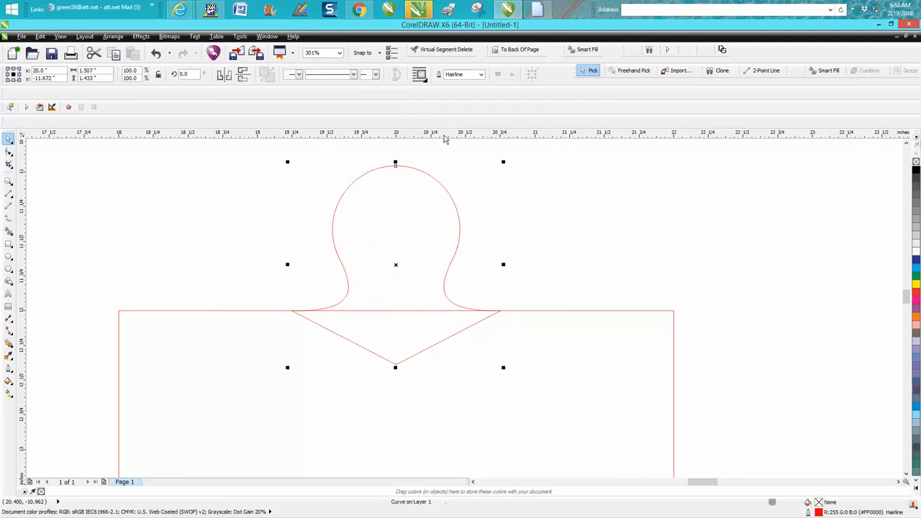
{"action": "mouse_move", "coordinate": [414, 104]}
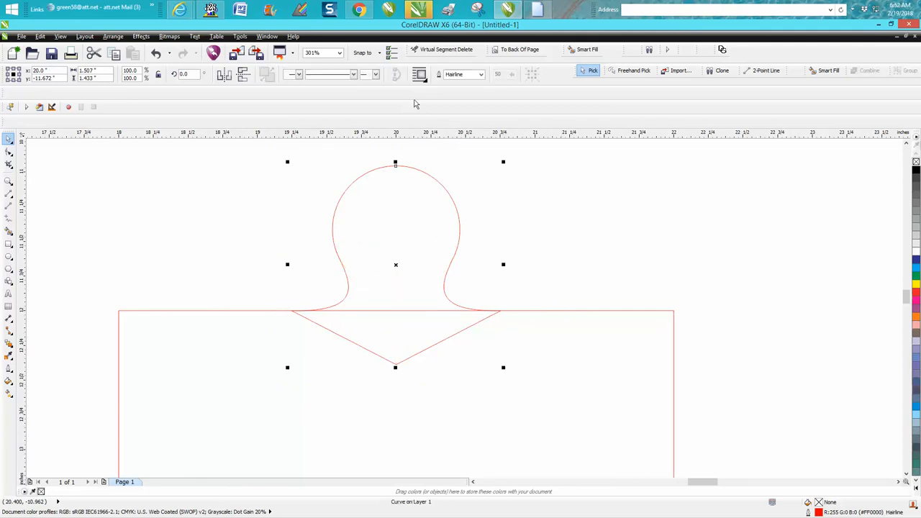
{"action": "left_click", "coordinate": [333, 51]}
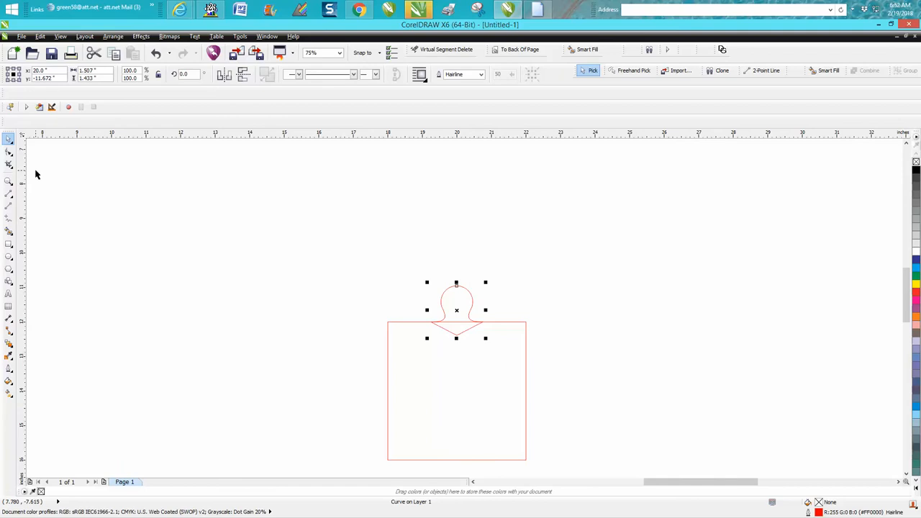
{"action": "left_click", "coordinate": [9, 181]}
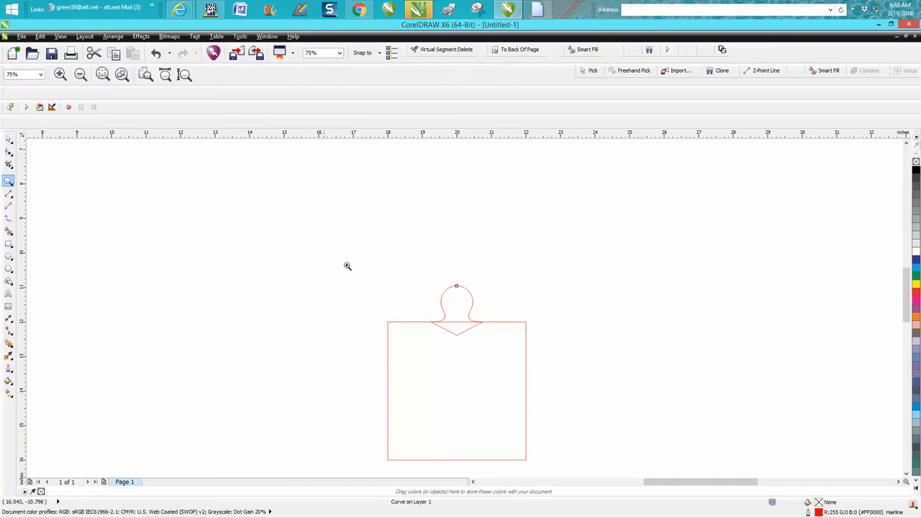
{"action": "left_click", "coordinate": [348, 266]}
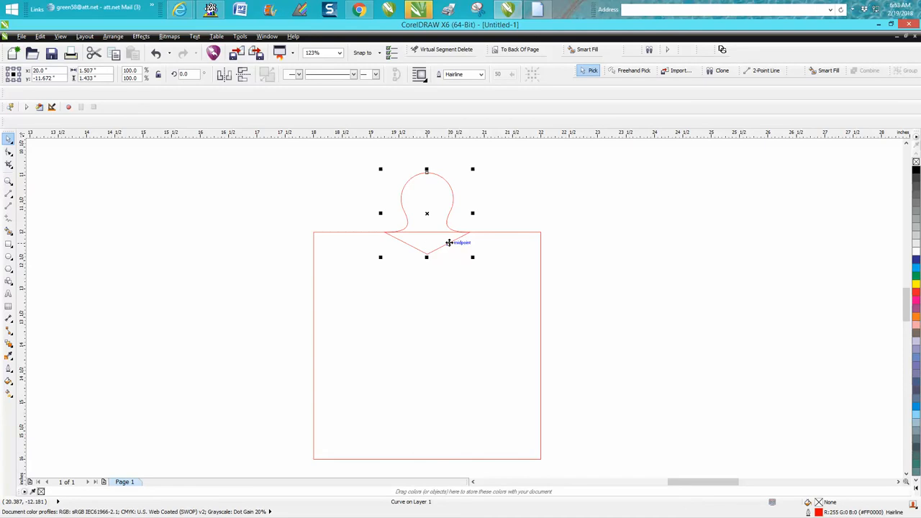
{"action": "mouse_move", "coordinate": [449, 244]}
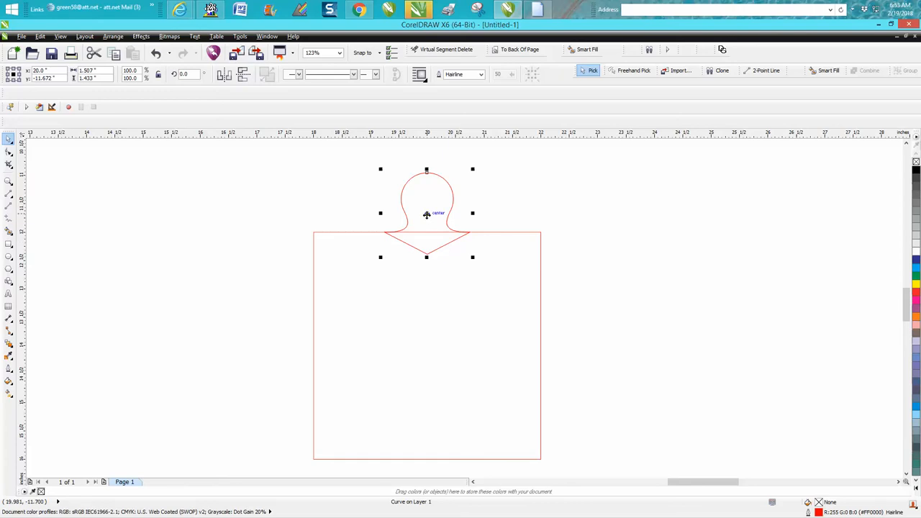
Leave tab copies on the square's bottom edge and in its centre, flipping the centre copy upside down
{"action": "left_click_drag", "start_coordinate": [426, 213], "coordinate": [431, 446]}
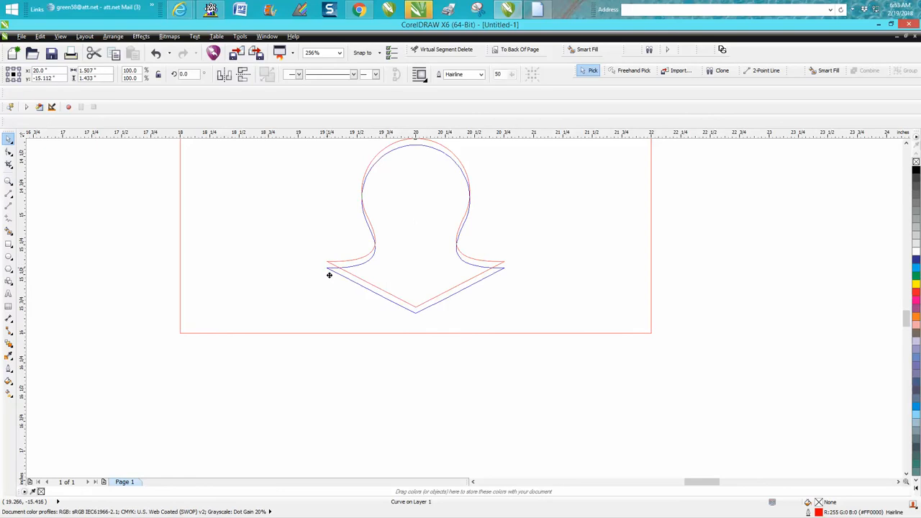
{"action": "left_click_drag", "start_coordinate": [328, 275], "coordinate": [322, 331]}
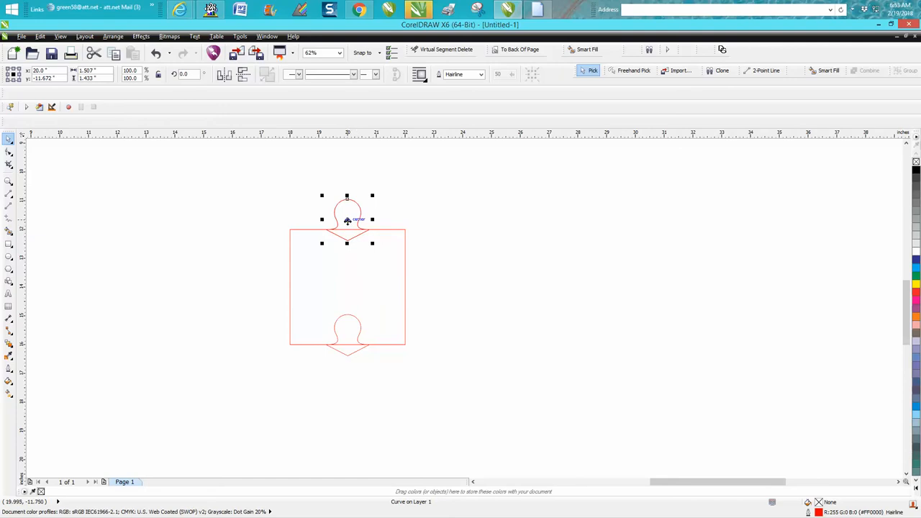
{"action": "left_click_drag", "start_coordinate": [347, 218], "coordinate": [348, 270]}
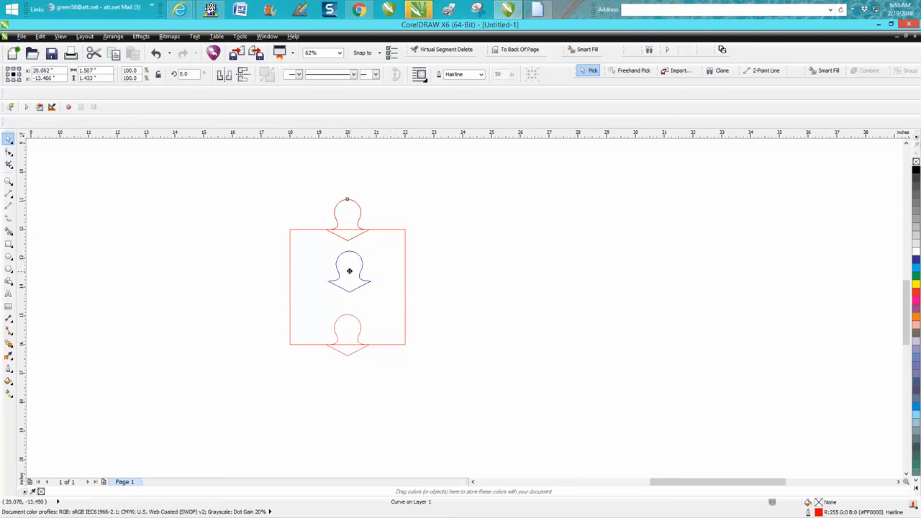
{"action": "left_click", "coordinate": [348, 272]}
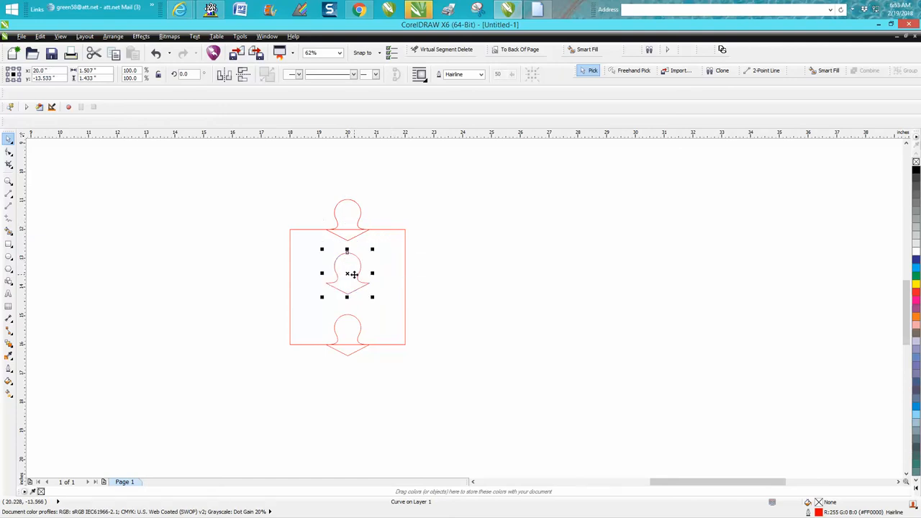
{"action": "mouse_move", "coordinate": [225, 75]}
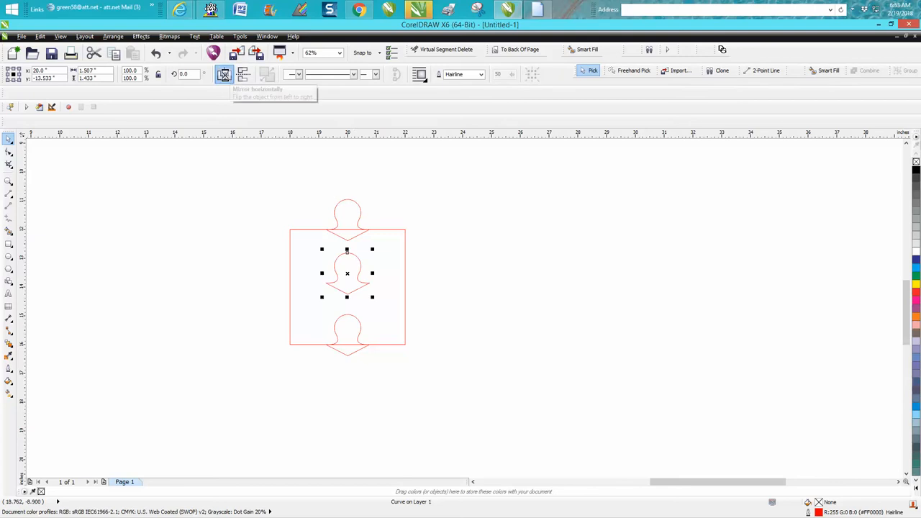
{"action": "left_click", "coordinate": [224, 74]}
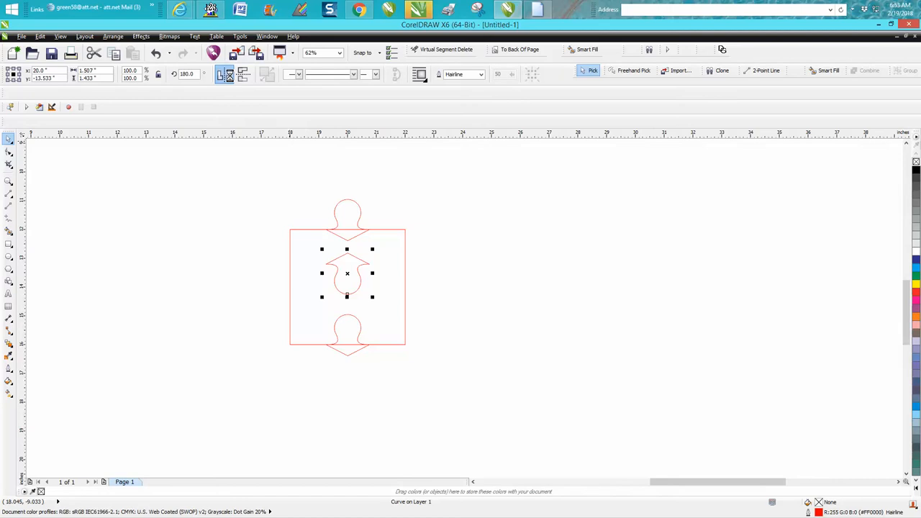
Rotate the centre tab a quarter turn, set it on the right edge and mirror it to point outward
{"action": "left_click", "coordinate": [348, 274]}
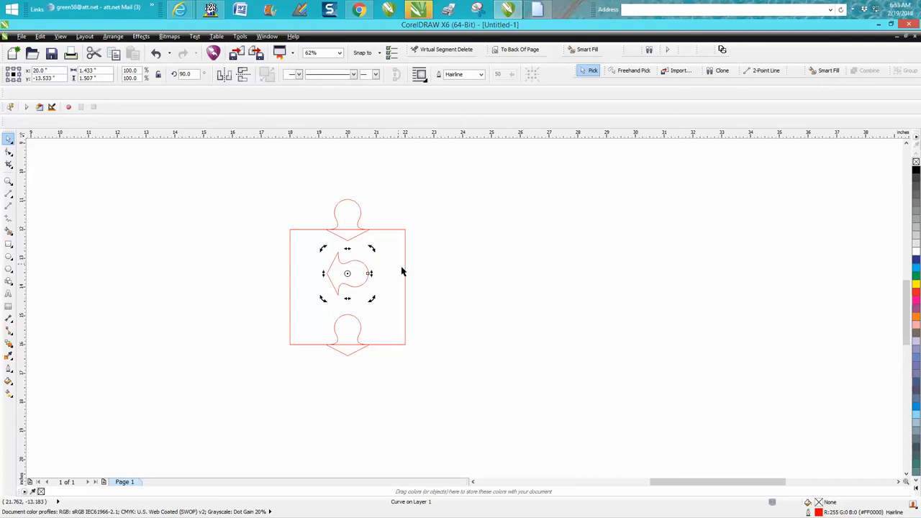
{"action": "mouse_move", "coordinate": [365, 250]}
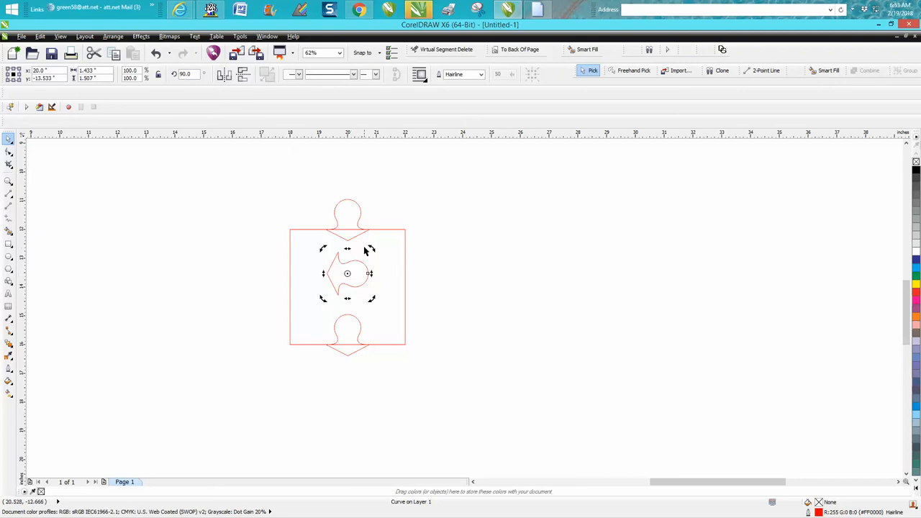
{"action": "mouse_move", "coordinate": [358, 273]}
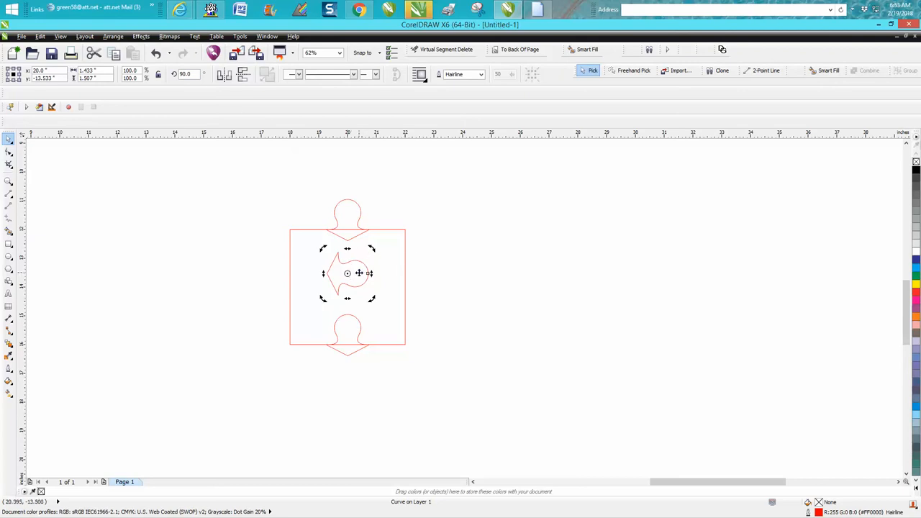
{"action": "left_click_drag", "start_coordinate": [348, 273], "coordinate": [348, 287]}
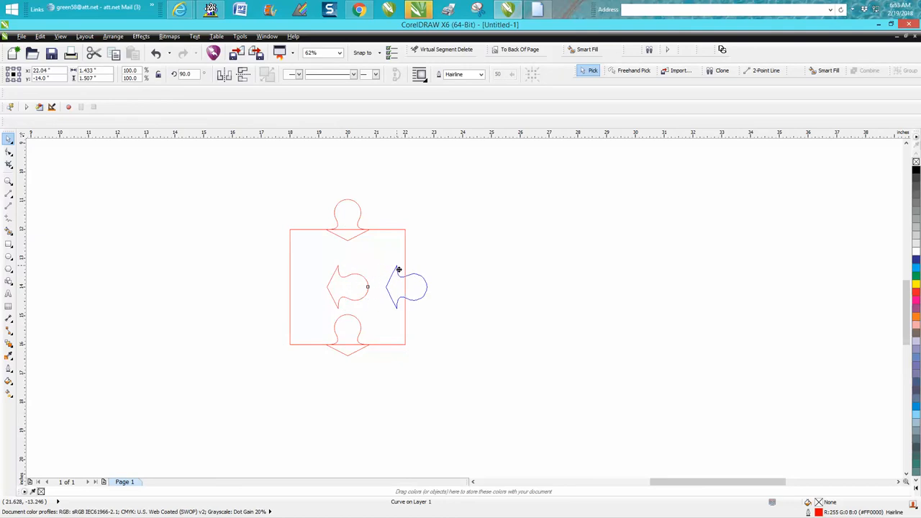
{"action": "left_click", "coordinate": [406, 286]}
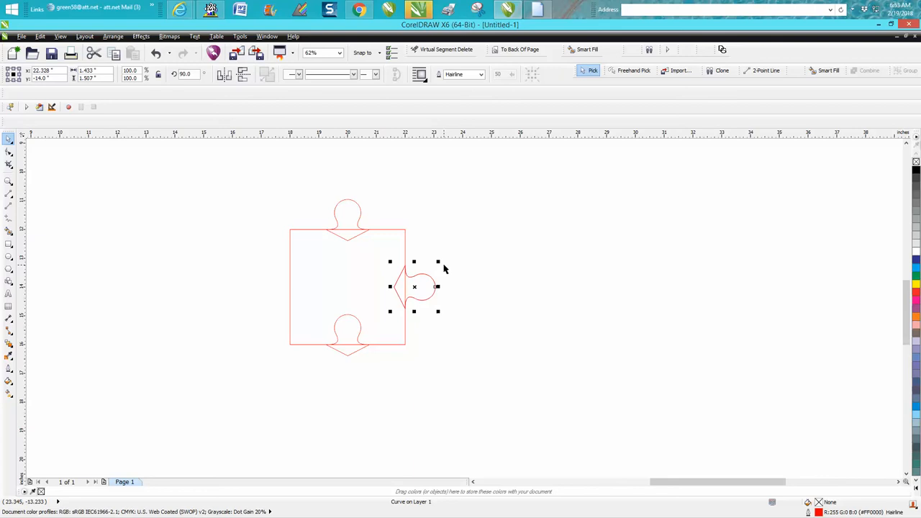
{"action": "mouse_move", "coordinate": [224, 74]}
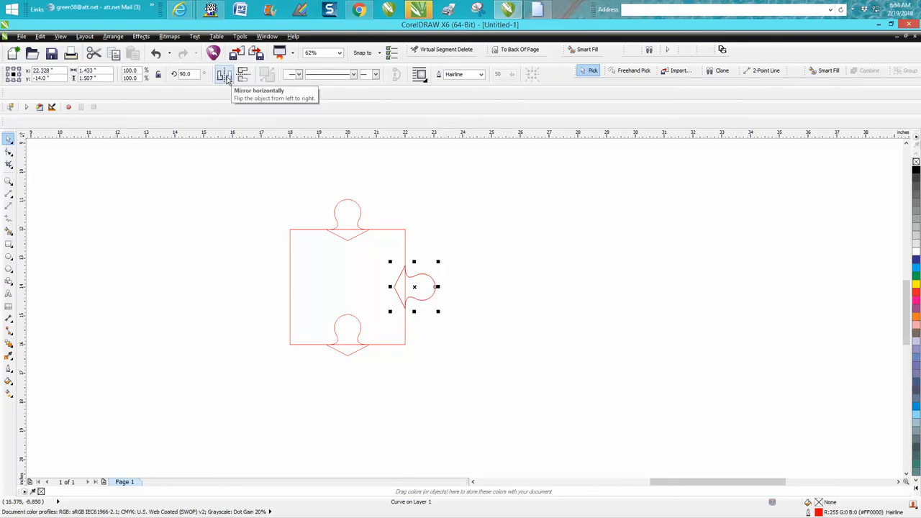
{"action": "left_click", "coordinate": [224, 75]}
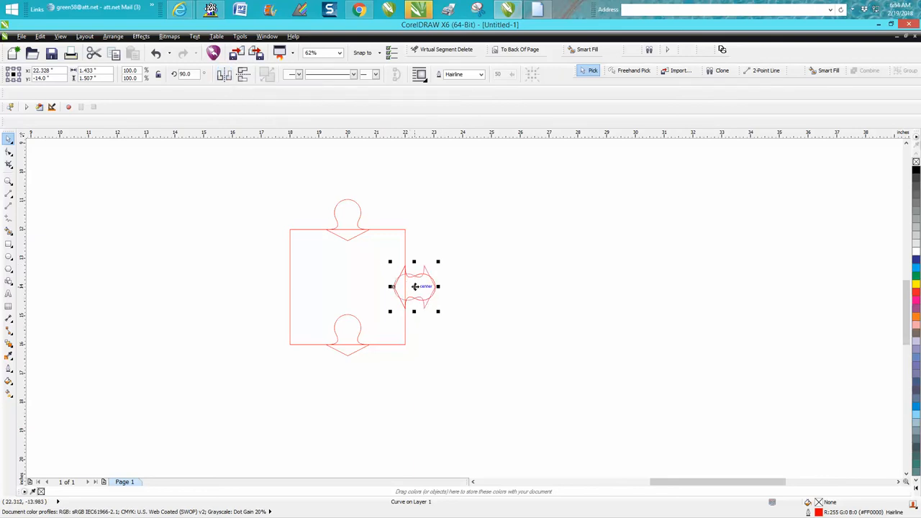
Copy the side tab across to the square's left edge and fine-tune its position
{"action": "left_click_drag", "start_coordinate": [414, 287], "coordinate": [302, 286]}
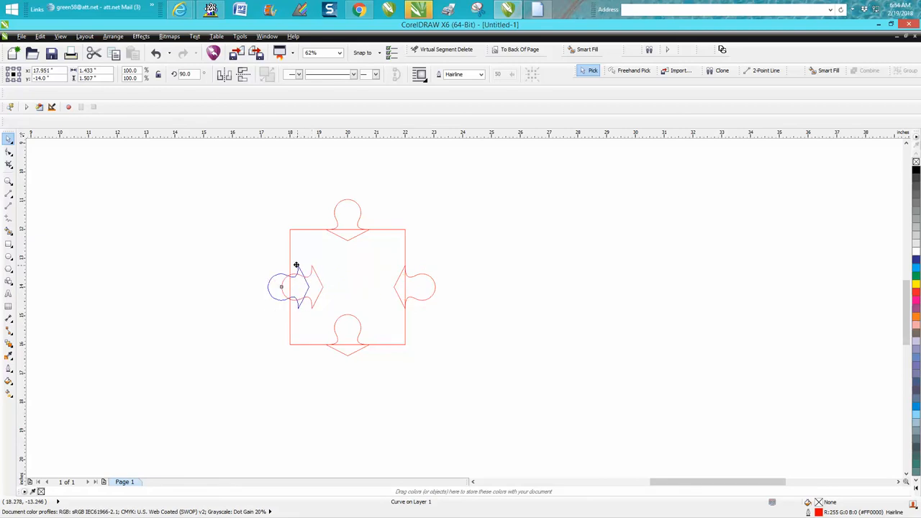
{"action": "left_click", "coordinate": [280, 287]}
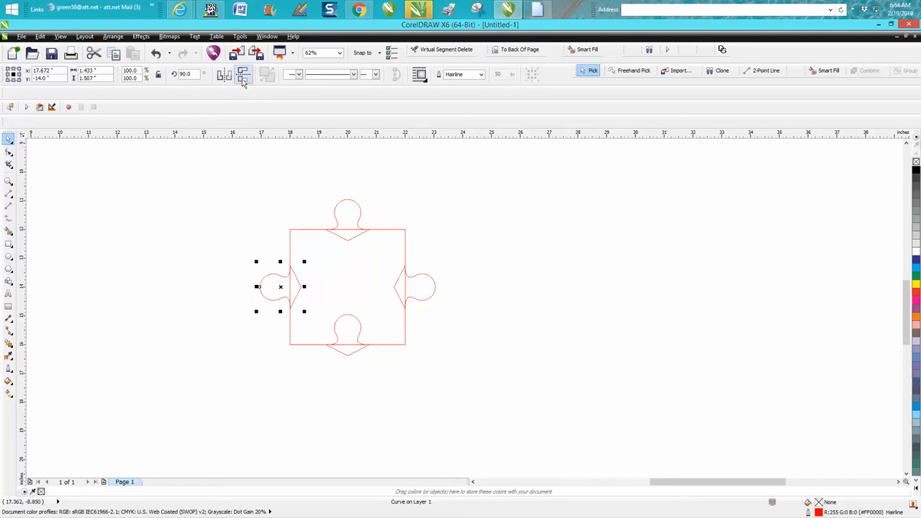
{"action": "mouse_move", "coordinate": [226, 75]}
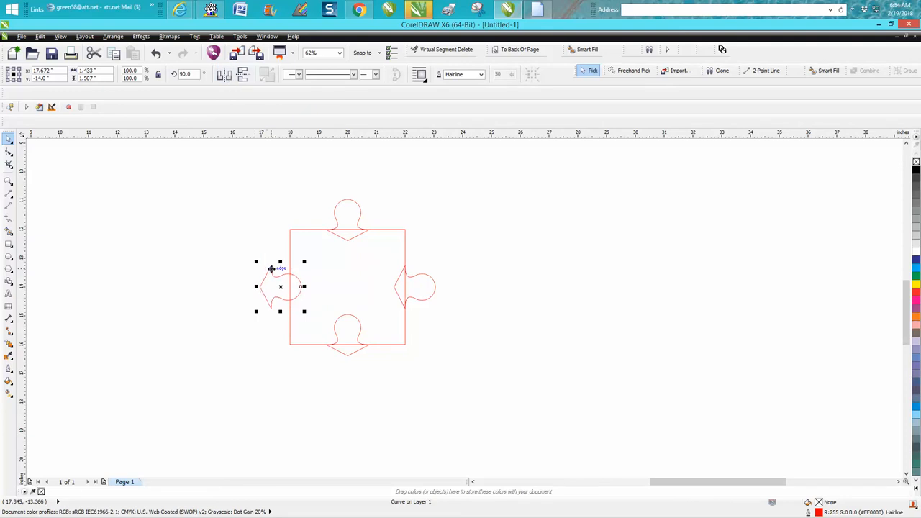
{"action": "left_click_drag", "start_coordinate": [281, 286], "coordinate": [301, 286]}
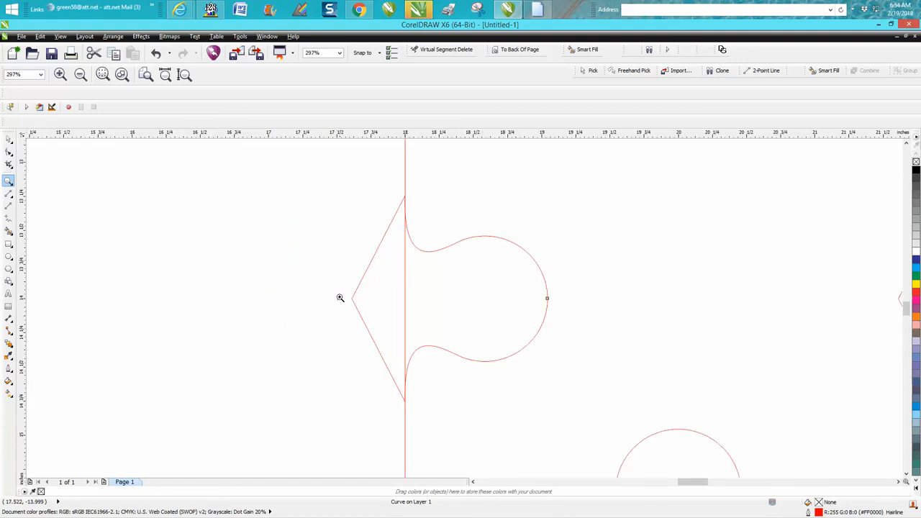
Zoom back out to view the whole welded puzzle piece
{"action": "left_click", "coordinate": [81, 75]}
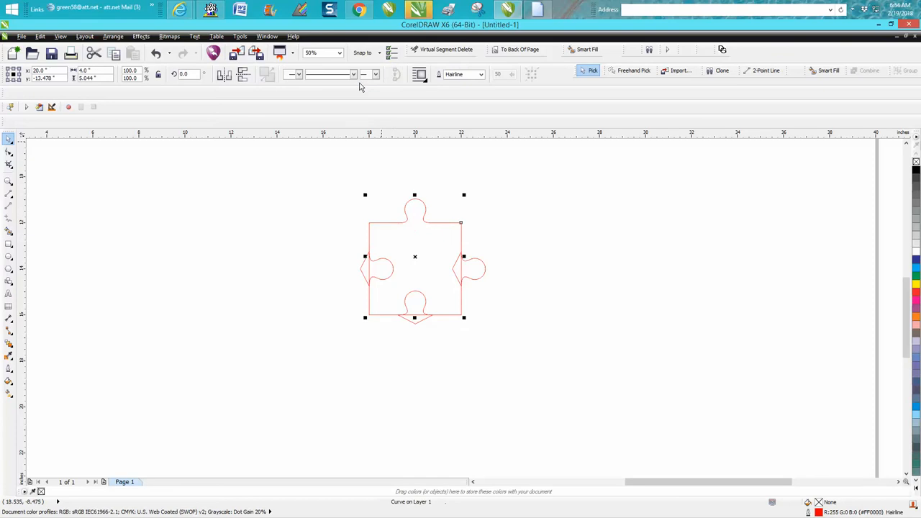
{"action": "mouse_move", "coordinate": [466, 305]}
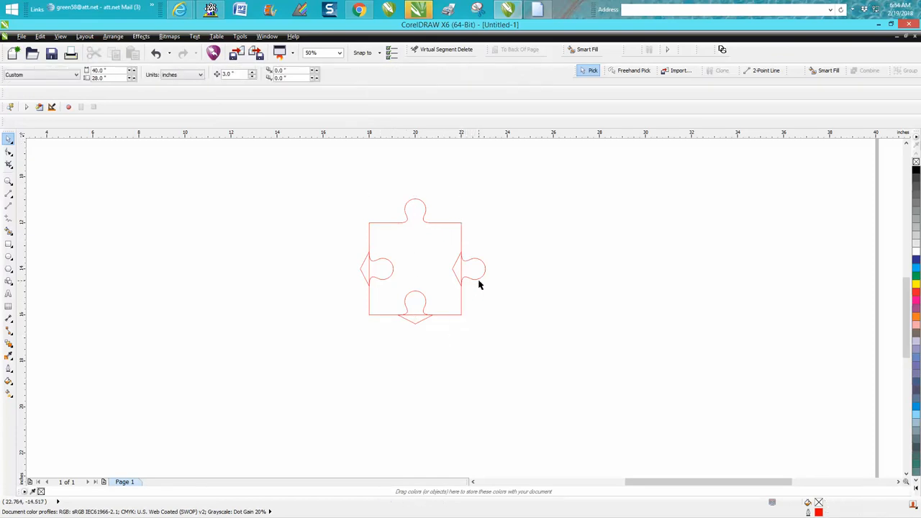
Select the puzzle piece shapes and finish shaping the outline with its knobs and sockets
{"action": "left_click", "coordinate": [468, 269]}
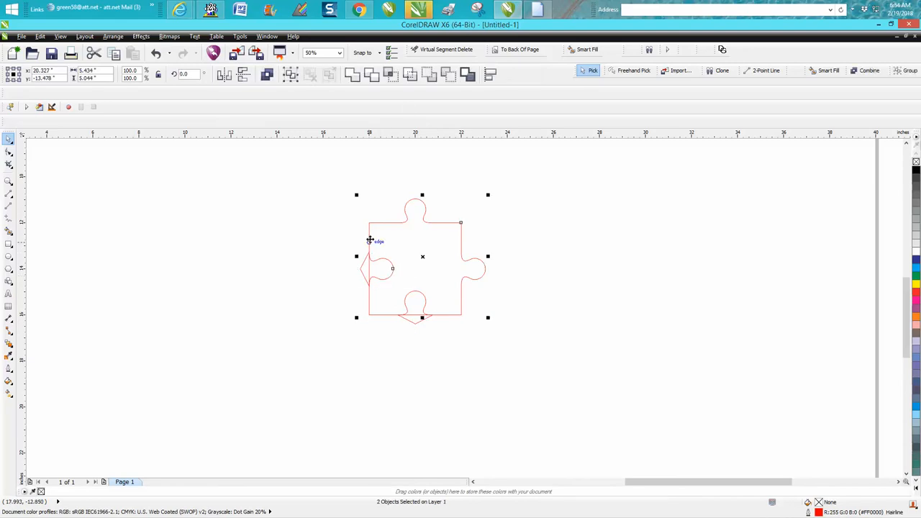
{"action": "left_click", "coordinate": [449, 75]}
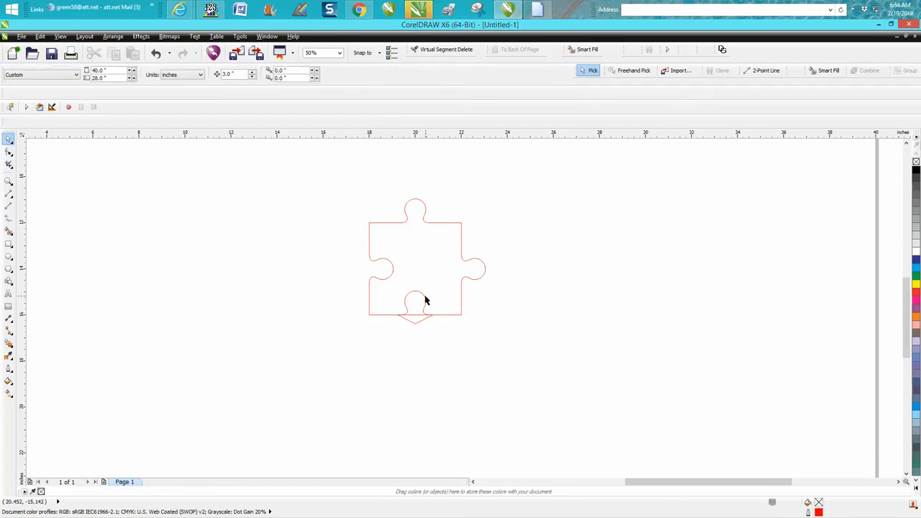
{"action": "left_click", "coordinate": [414, 308]}
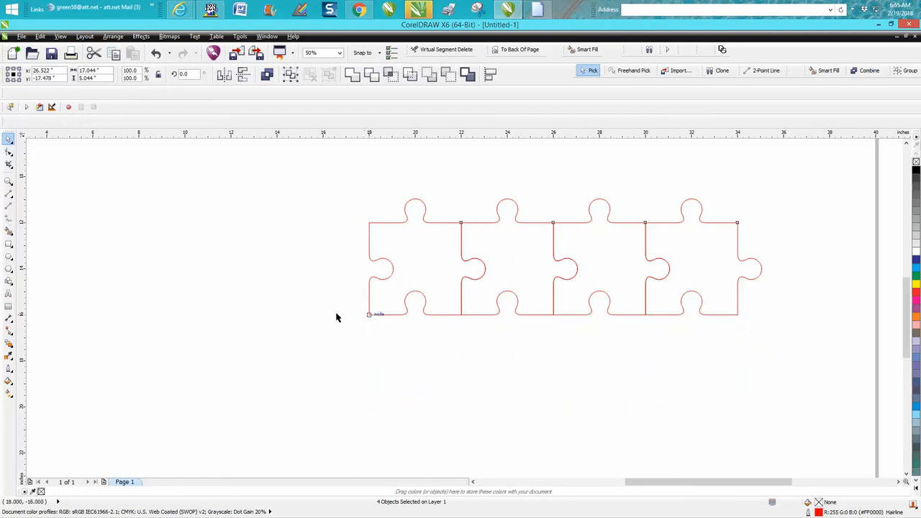
Duplicate the piece row downward to build the interlocking grid four across
{"action": "left_click", "coordinate": [322, 52]}
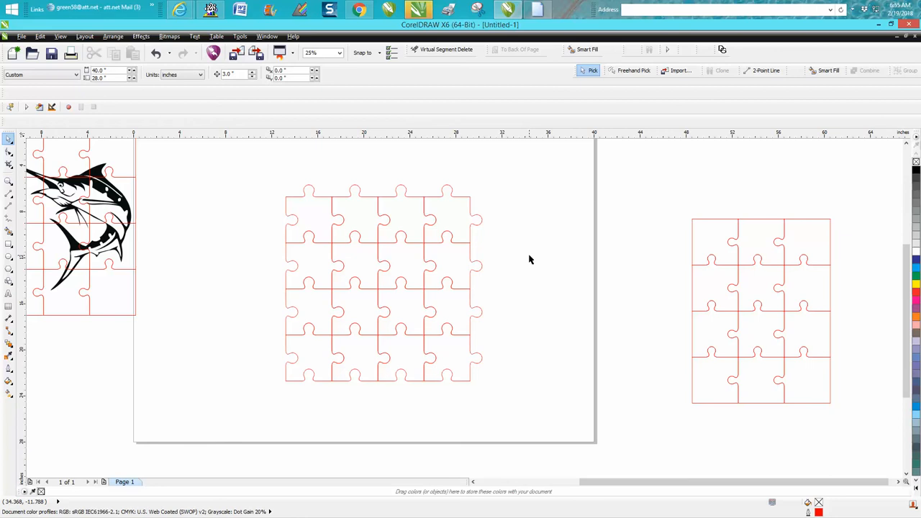
{"action": "mouse_move", "coordinate": [26, 186]}
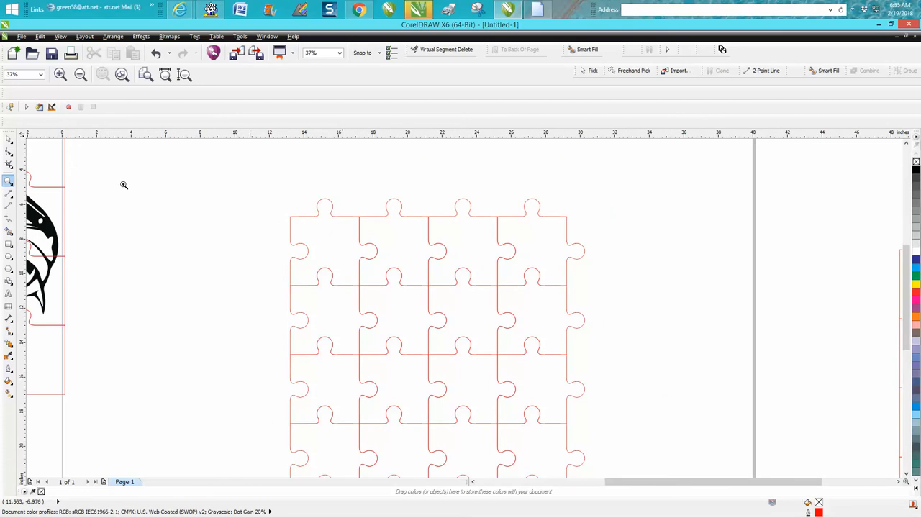
Zoom in on the grid's lower-left edge pieces to node-edit their knobs
{"action": "left_click", "coordinate": [8, 138]}
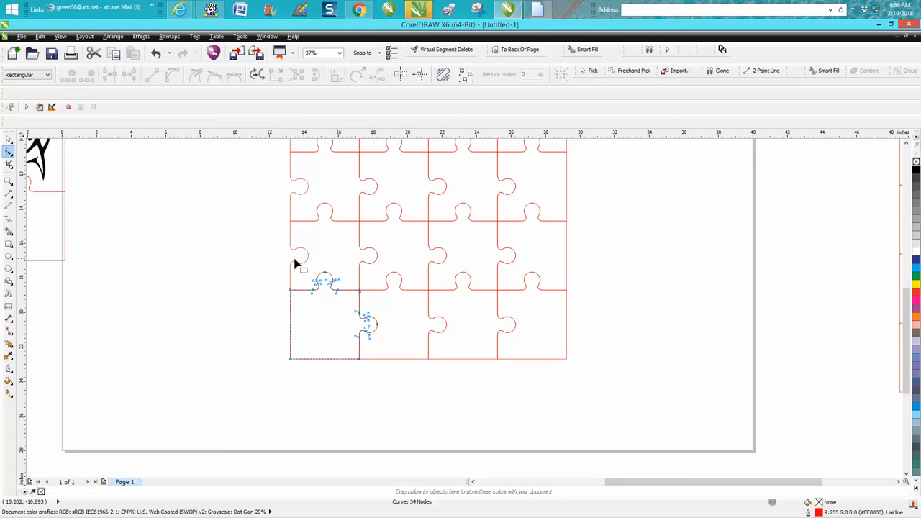
{"action": "mouse_move", "coordinate": [301, 266]}
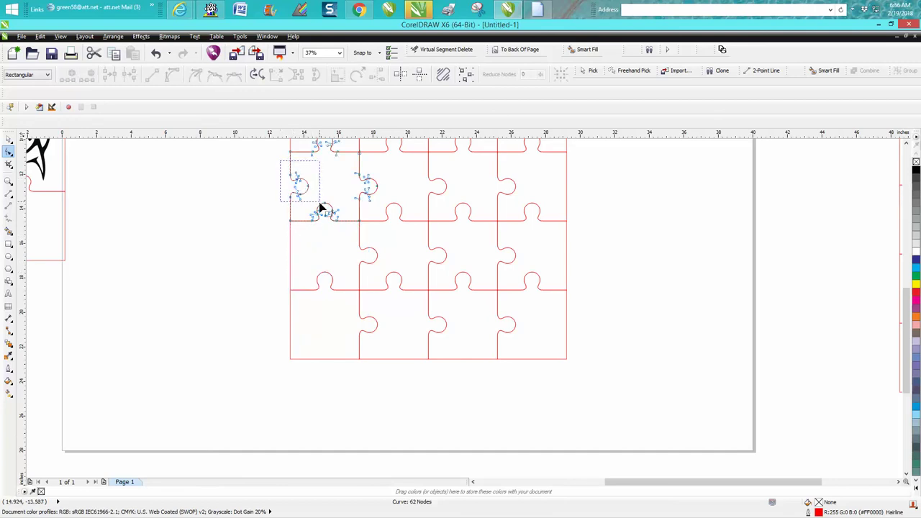
{"action": "scroll", "scroll_direction": "down", "scroll_amount": 3}
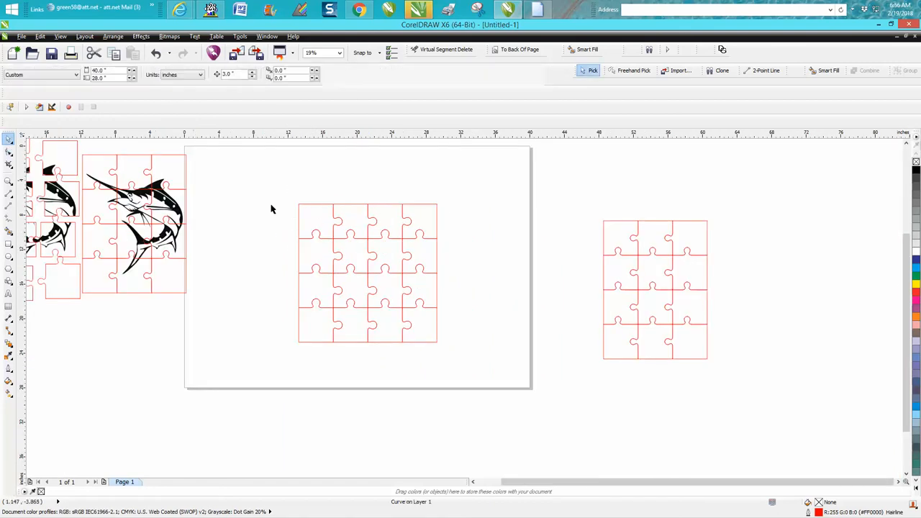
Nudge the loose puzzle piece slightly aside on the canvas
{"action": "left_click", "coordinate": [293, 200]}
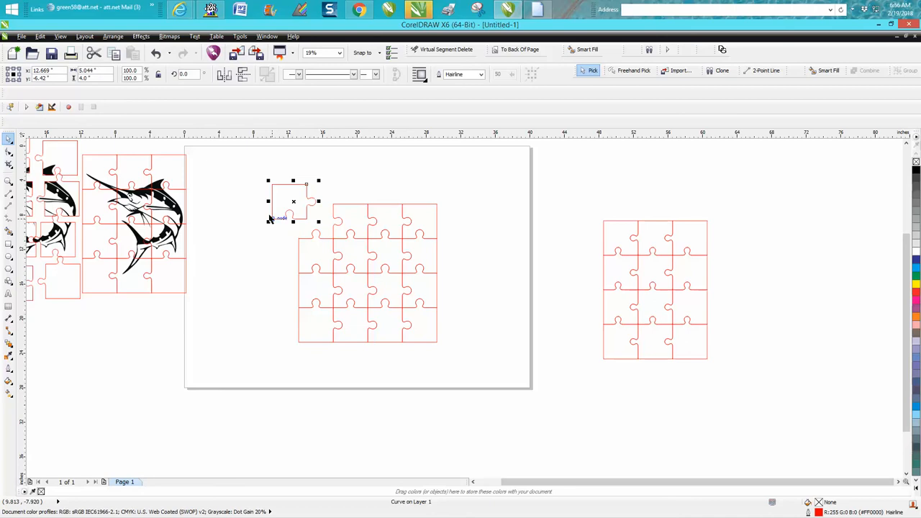
{"action": "left_click_drag", "start_coordinate": [294, 201], "coordinate": [319, 222]}
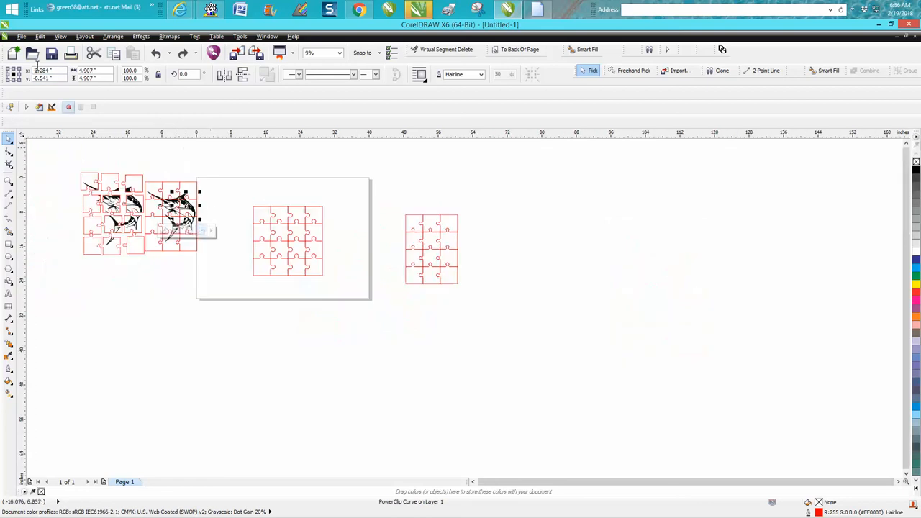
Import the sailfish .cdr drawing into the document, filtering the file list with 'SAI'
{"action": "left_click", "coordinate": [20, 36]}
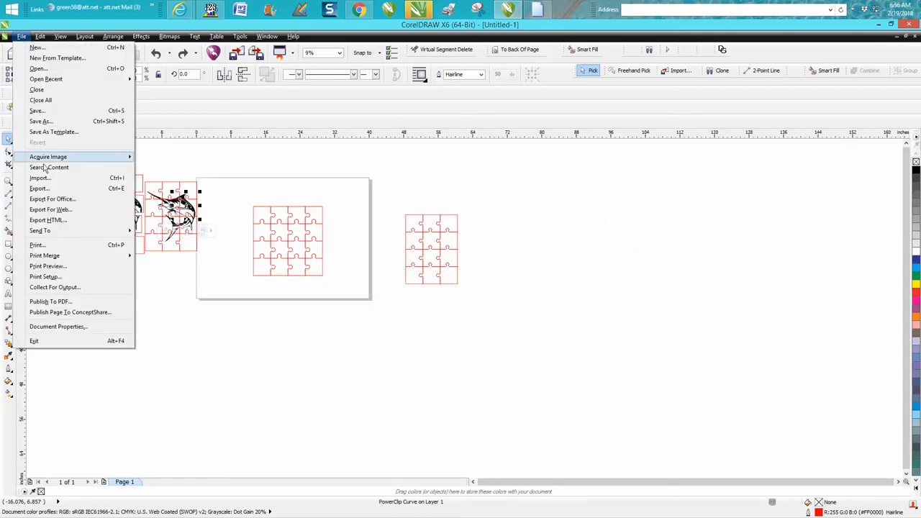
{"action": "left_click", "coordinate": [40, 178]}
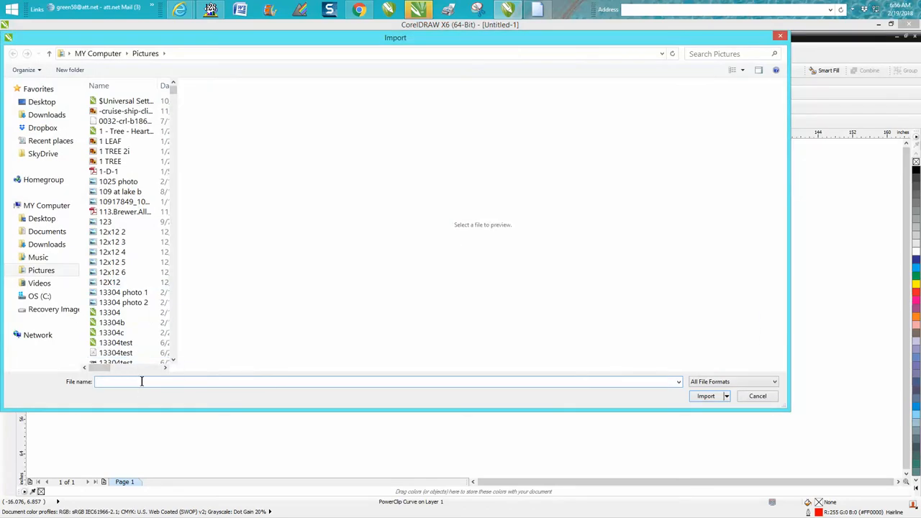
{"action": "type", "text": "SAI"}
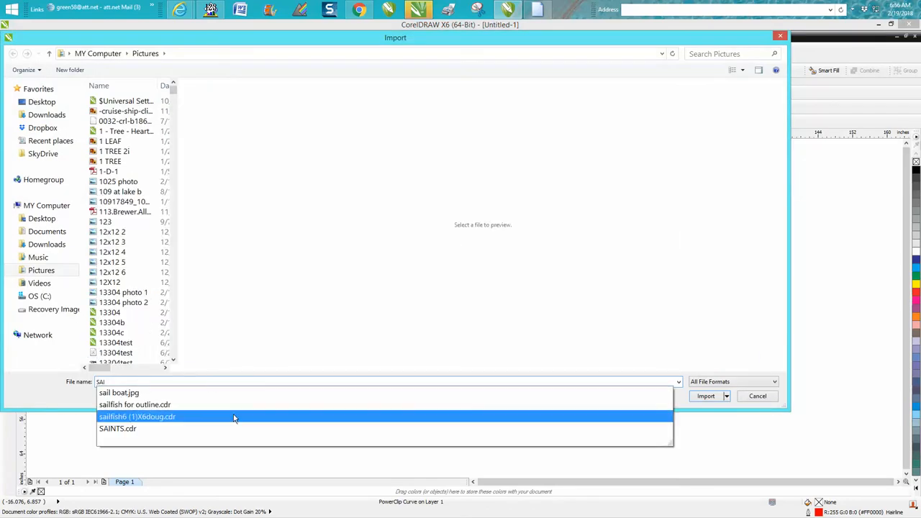
{"action": "left_click", "coordinate": [135, 418]}
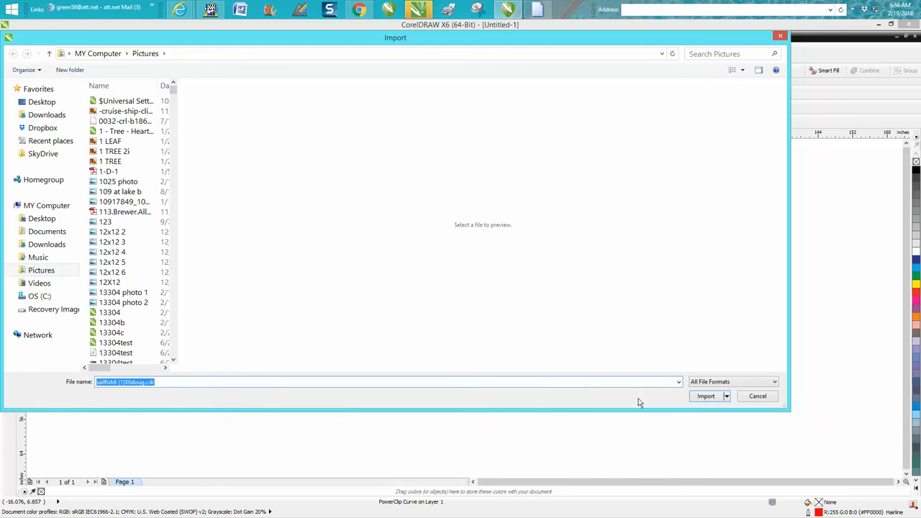
{"action": "left_click", "coordinate": [705, 396]}
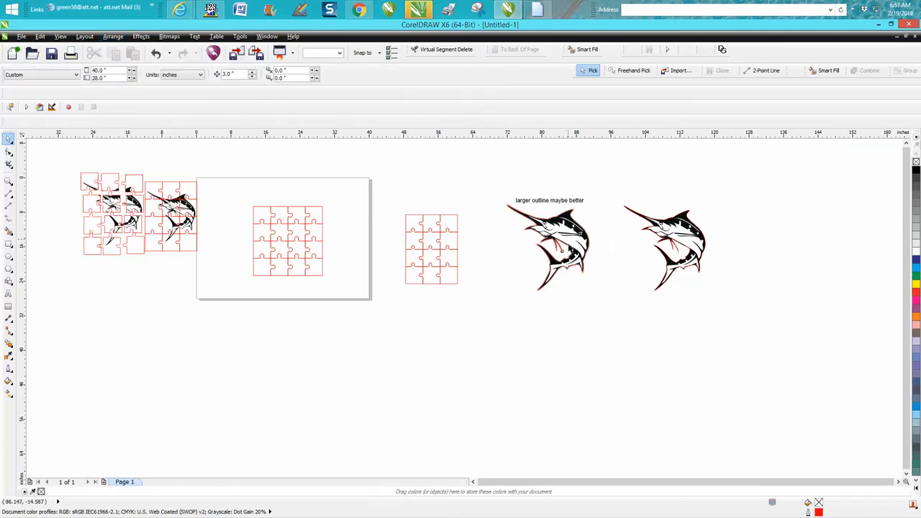
Drag the imported sailfish over so it sits just beneath the large jigsaw grid
{"action": "left_click_drag", "start_coordinate": [549, 248], "coordinate": [539, 359]}
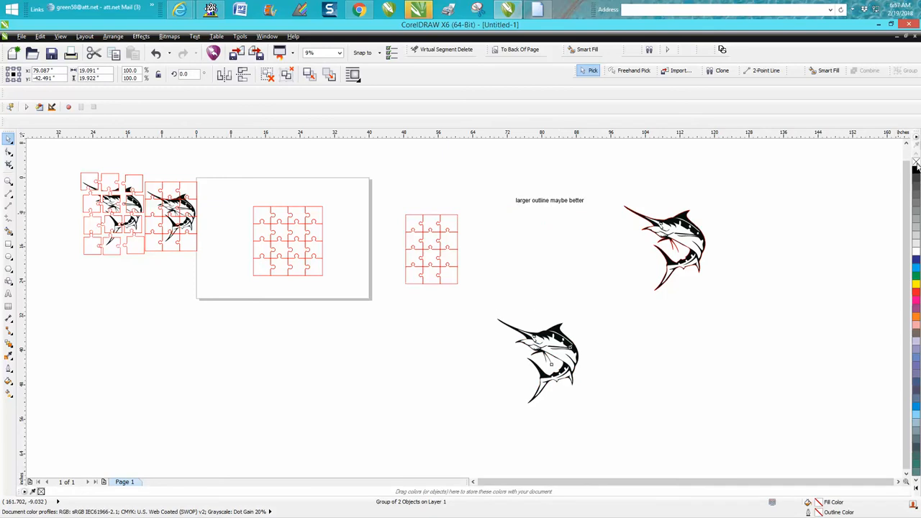
{"action": "left_click", "coordinate": [535, 359]}
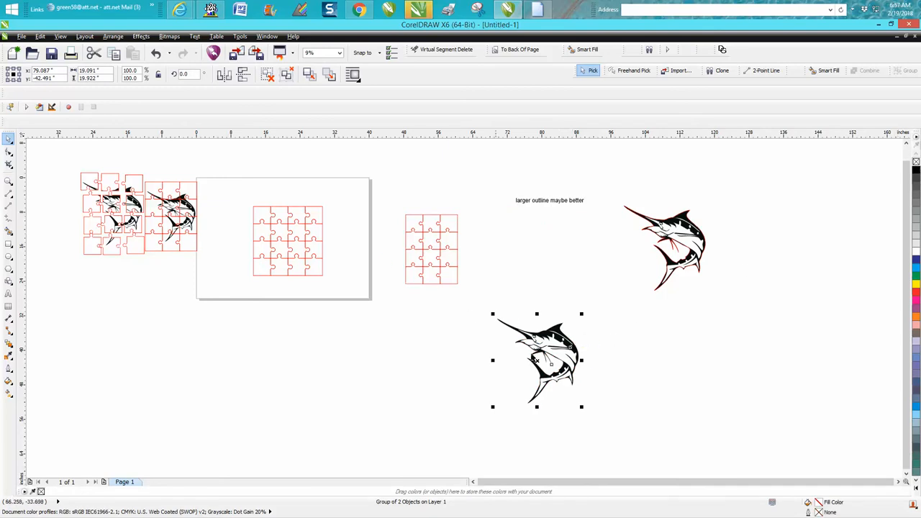
{"action": "left_click_drag", "start_coordinate": [536, 359], "coordinate": [291, 317]}
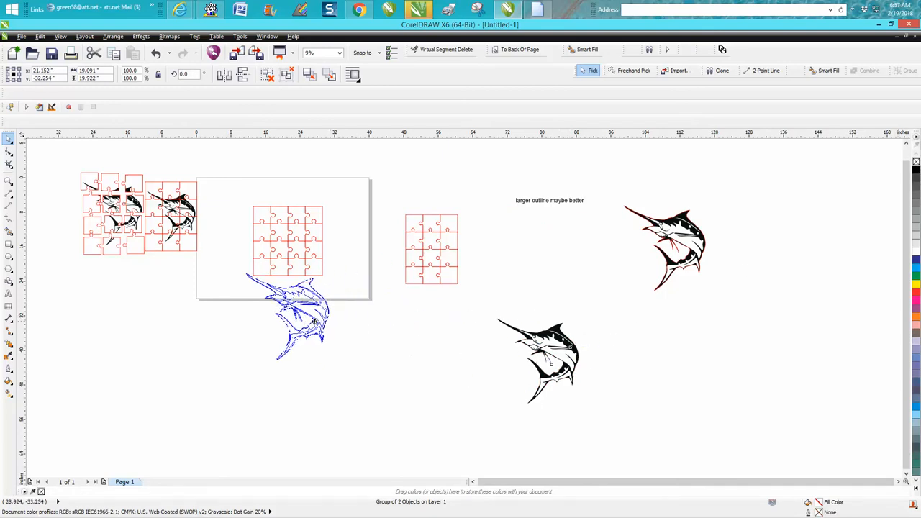
{"action": "left_click", "coordinate": [8, 181]}
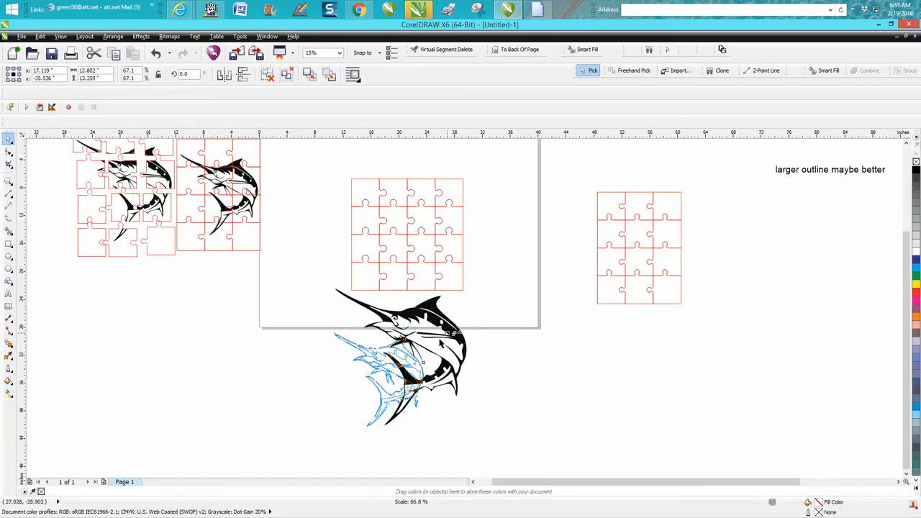
{"action": "left_click_drag", "start_coordinate": [403, 360], "coordinate": [406, 233]}
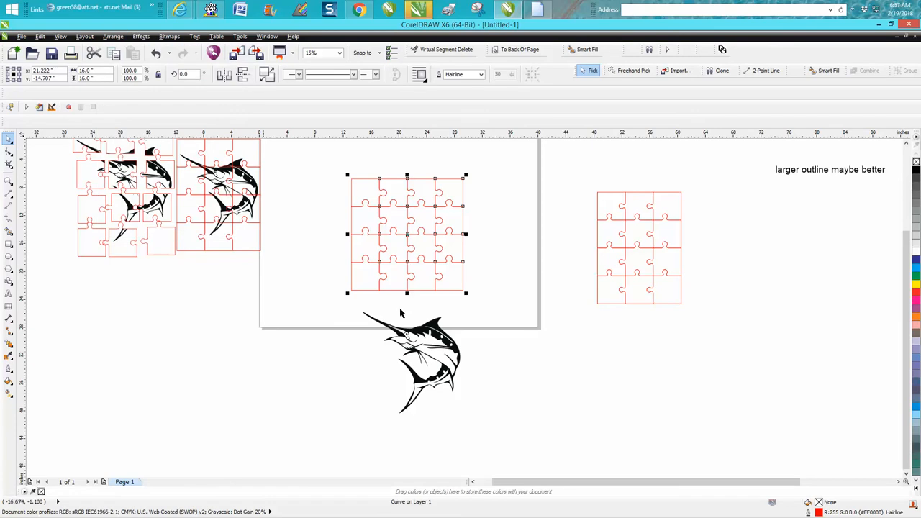
PowerClip the sailfish inside the large jigsaw grid via Place Inside Frame
{"action": "left_click", "coordinate": [418, 363]}
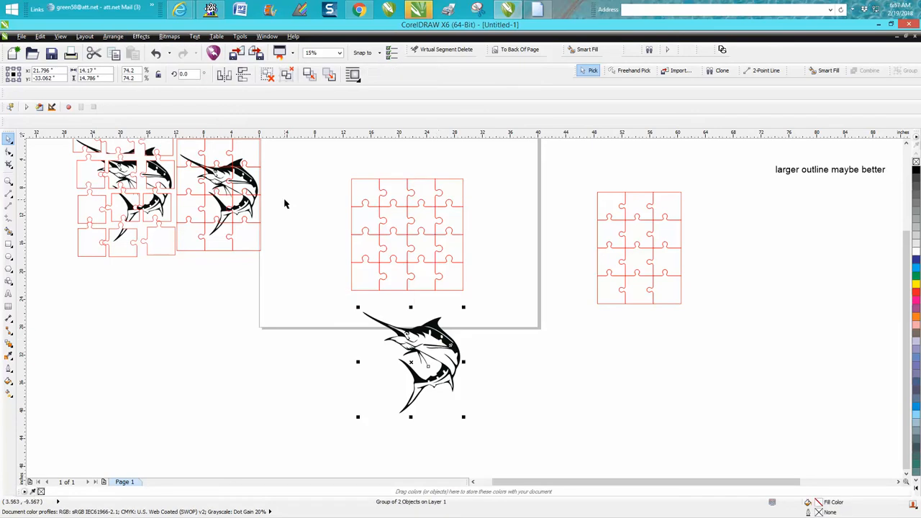
{"action": "left_click", "coordinate": [141, 36]}
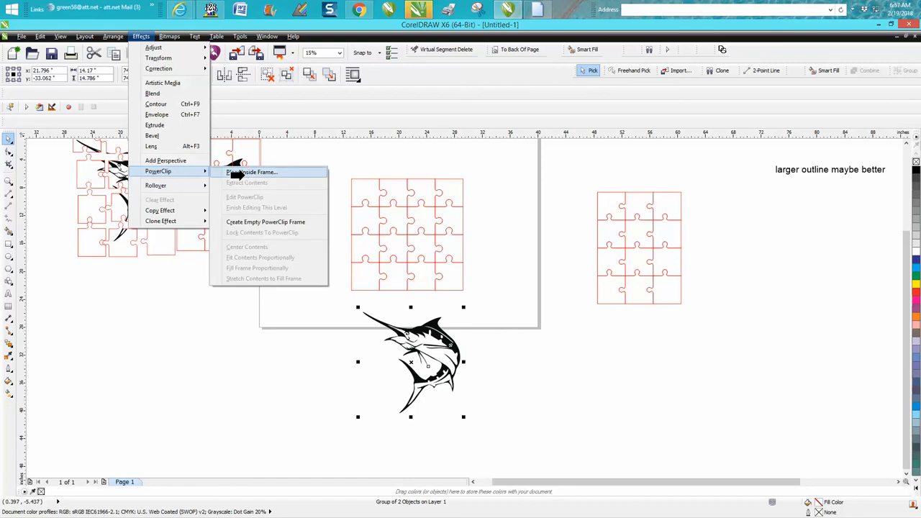
{"action": "left_click", "coordinate": [251, 172]}
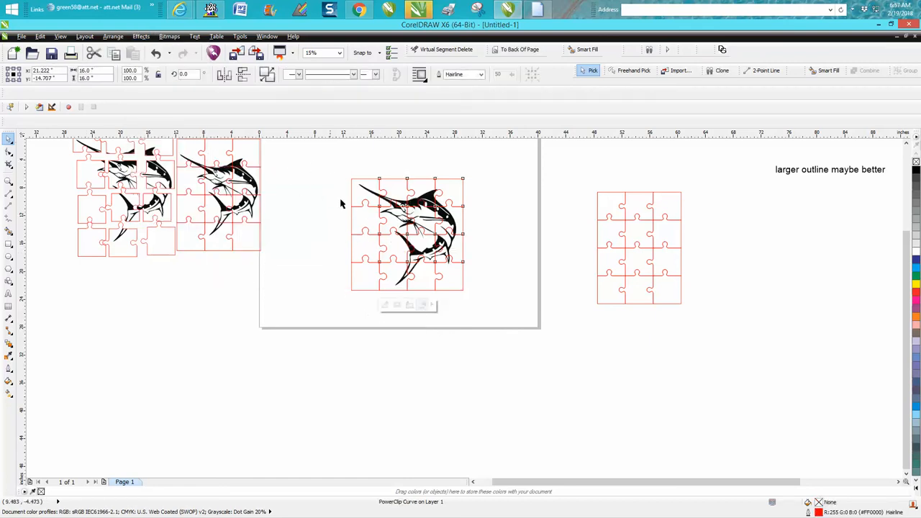
{"action": "left_click", "coordinate": [405, 233]}
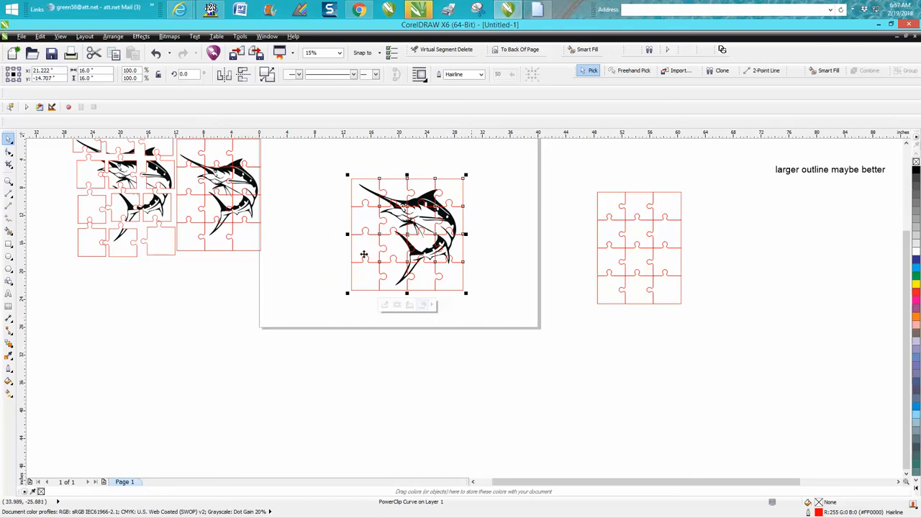
{"action": "left_click", "coordinate": [112, 36]}
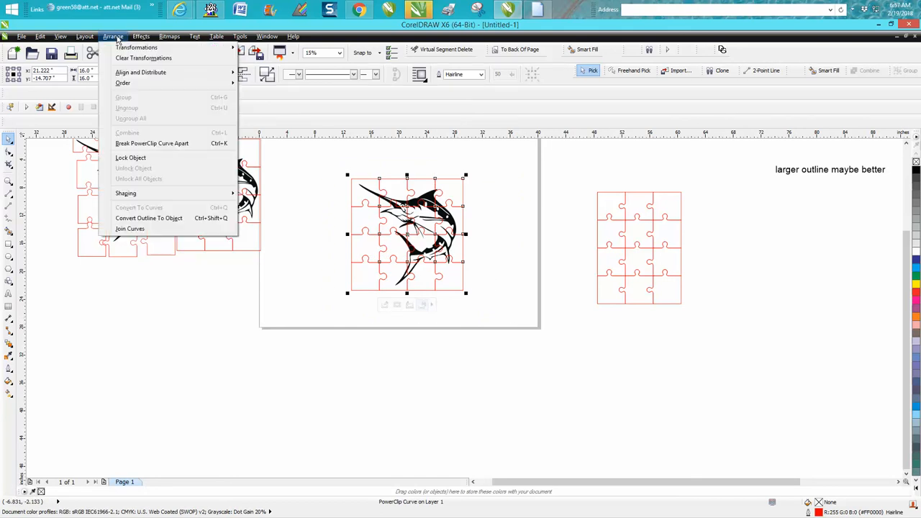
Break the PowerClip curve apart so the grid becomes separate clipped pieces
{"action": "left_click", "coordinate": [124, 82]}
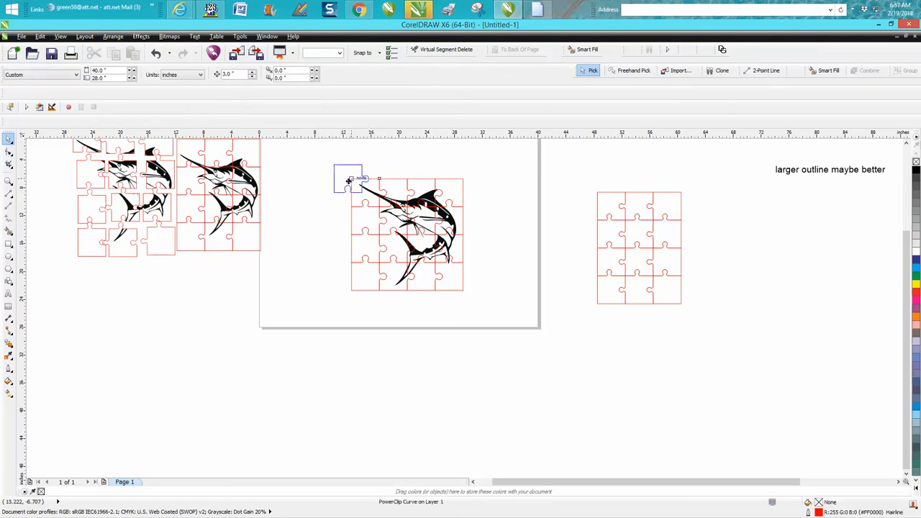
{"action": "left_click", "coordinate": [9, 181]}
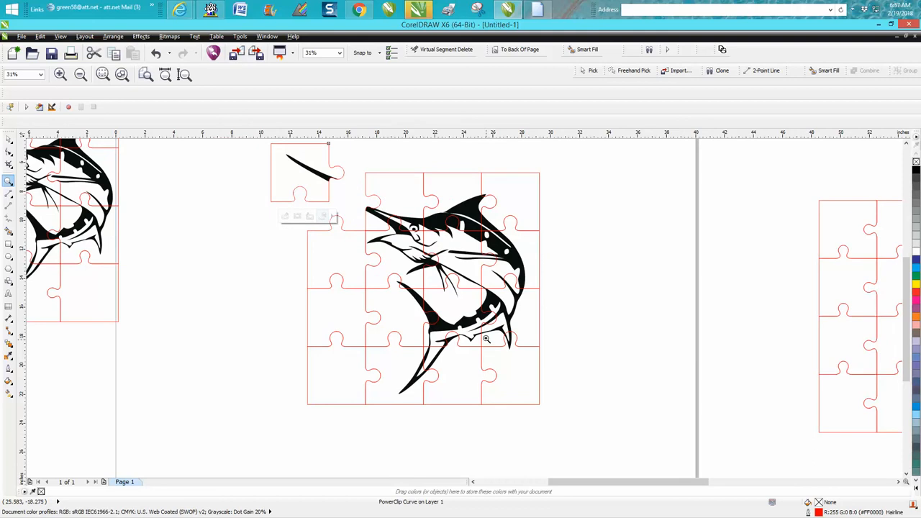
{"action": "mouse_move", "coordinate": [506, 333]}
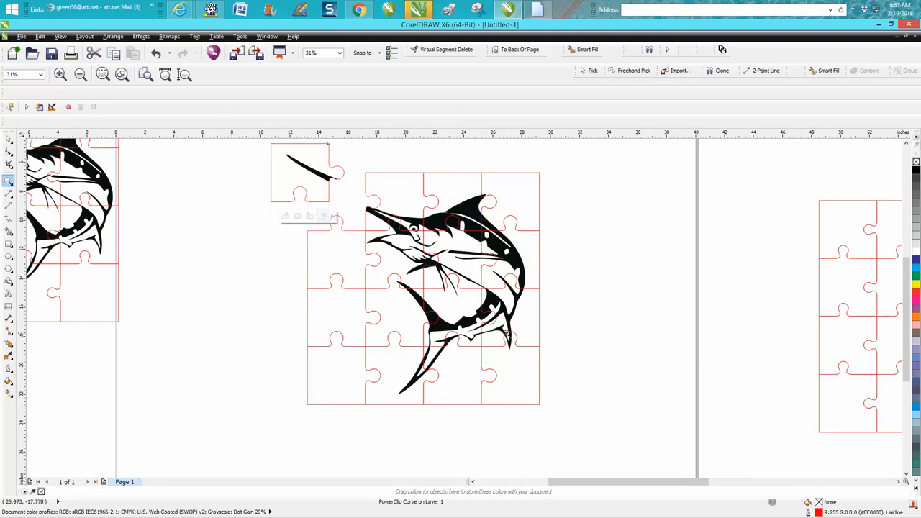
{"action": "mouse_move", "coordinate": [459, 317]}
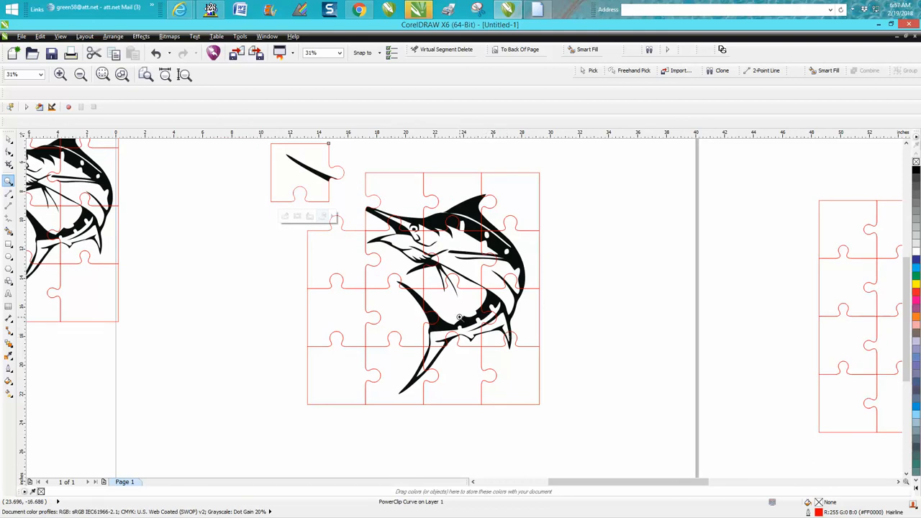
{"action": "mouse_move", "coordinate": [459, 316]}
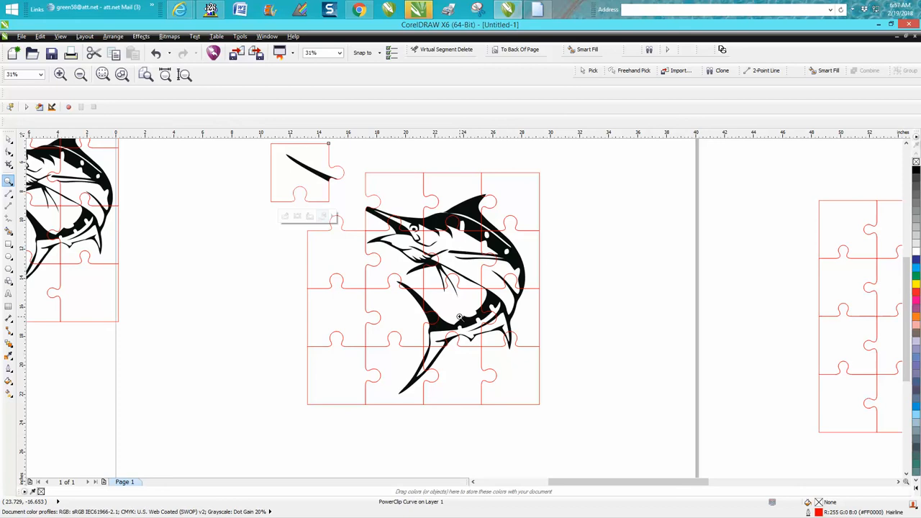
{"action": "mouse_move", "coordinate": [483, 316]}
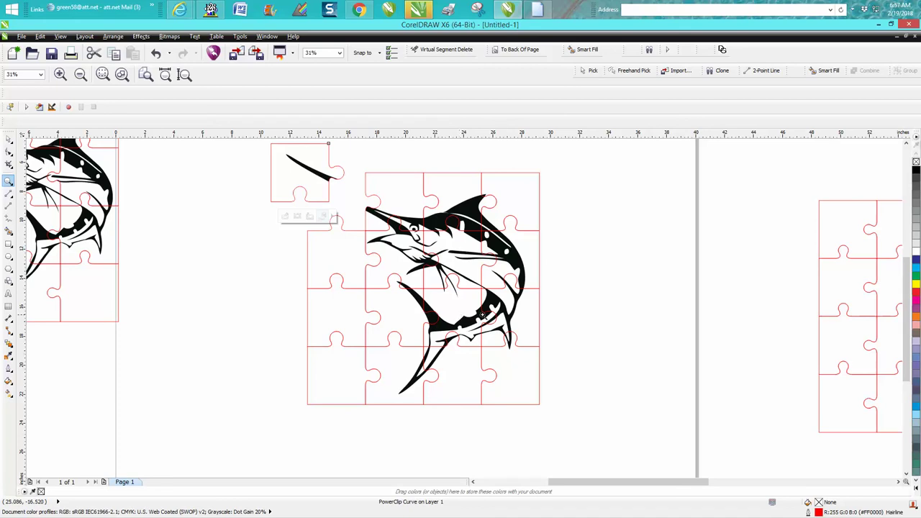
{"action": "mouse_move", "coordinate": [374, 272]}
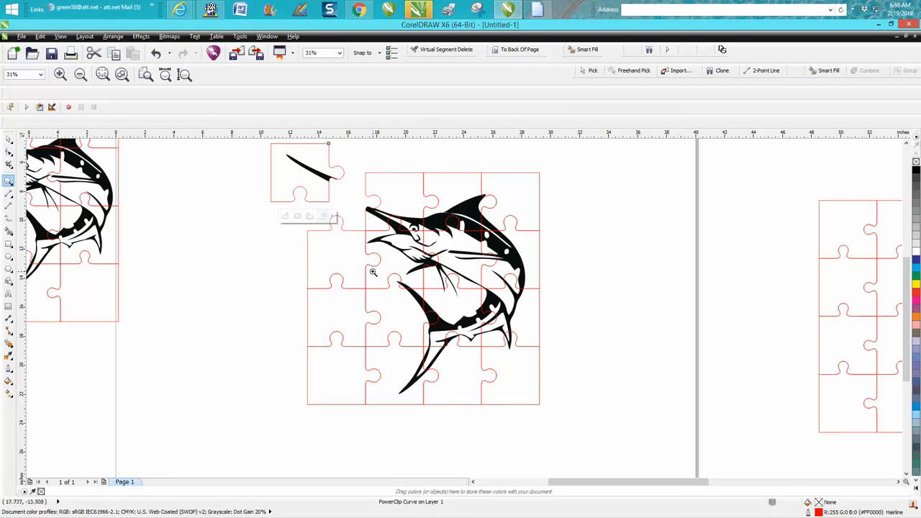